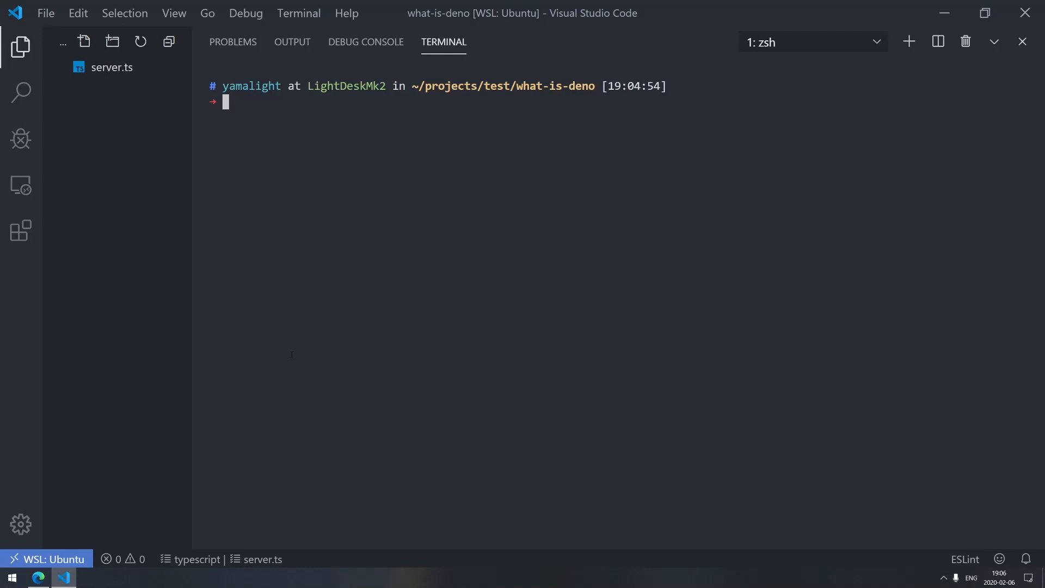
Step: List ~/.local/bin to find the deno binary, then run deno to print its help
type("l ~/.local/bin")
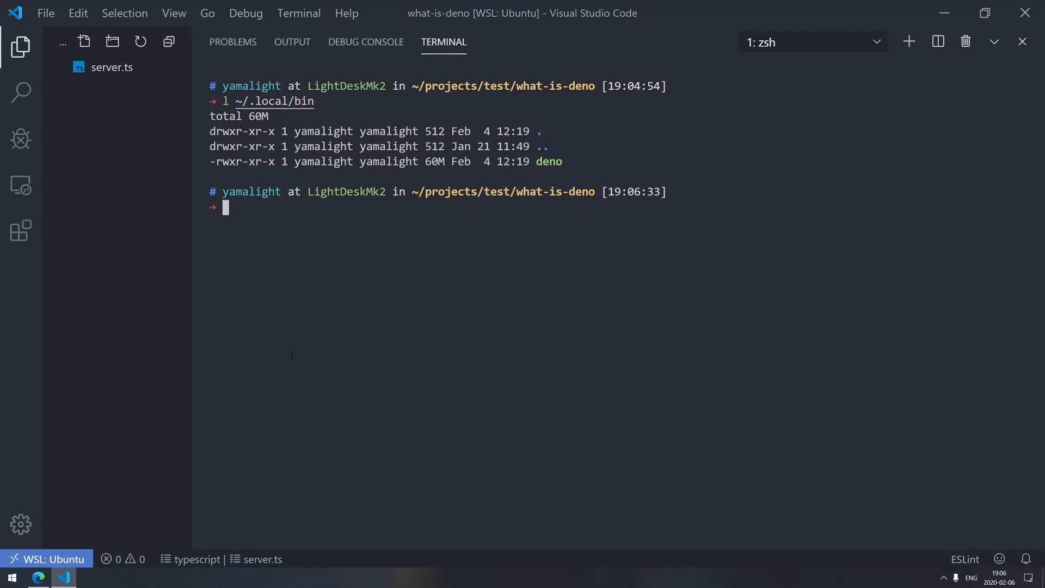
type("deno server.ts")
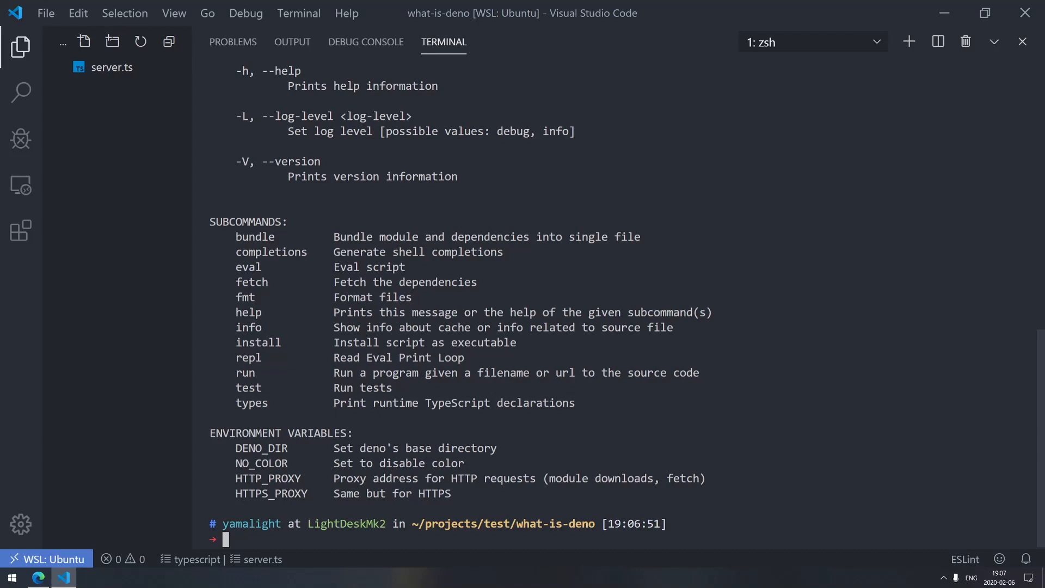
Step: Run deno --version to confirm Deno 0.32.0, then hide the terminal to view server.ts
type("deno --version")
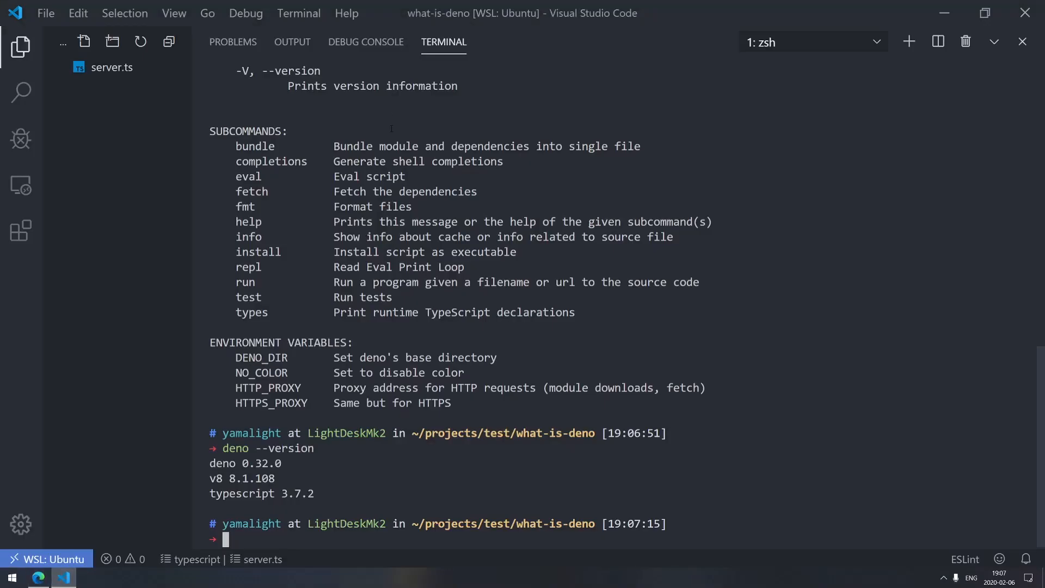
key("Enter")
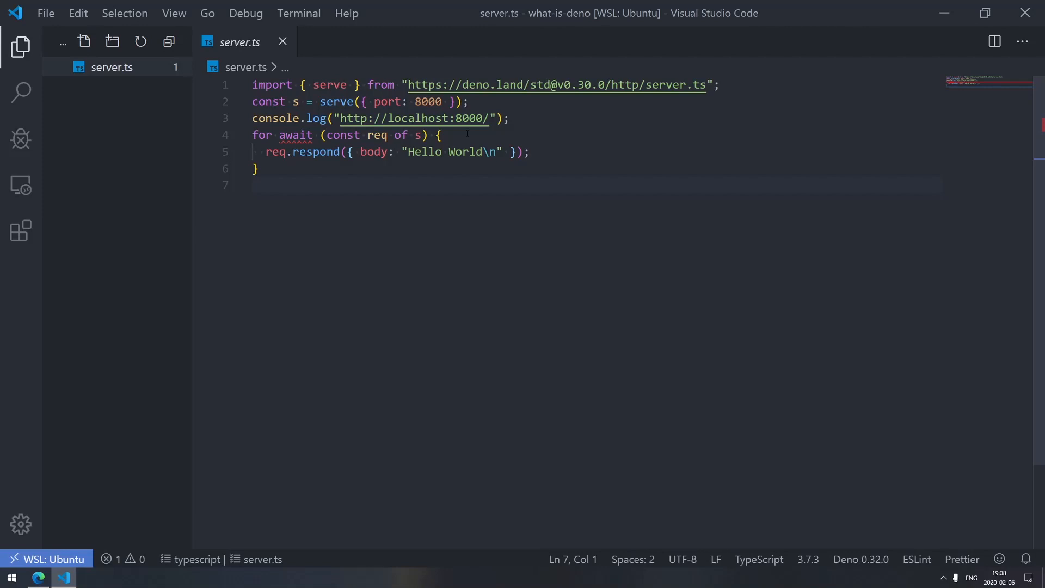
Step: Run server.ts, rerun it with --allow-net serving localhost:8000, then stop the server
key("ctrl+`")
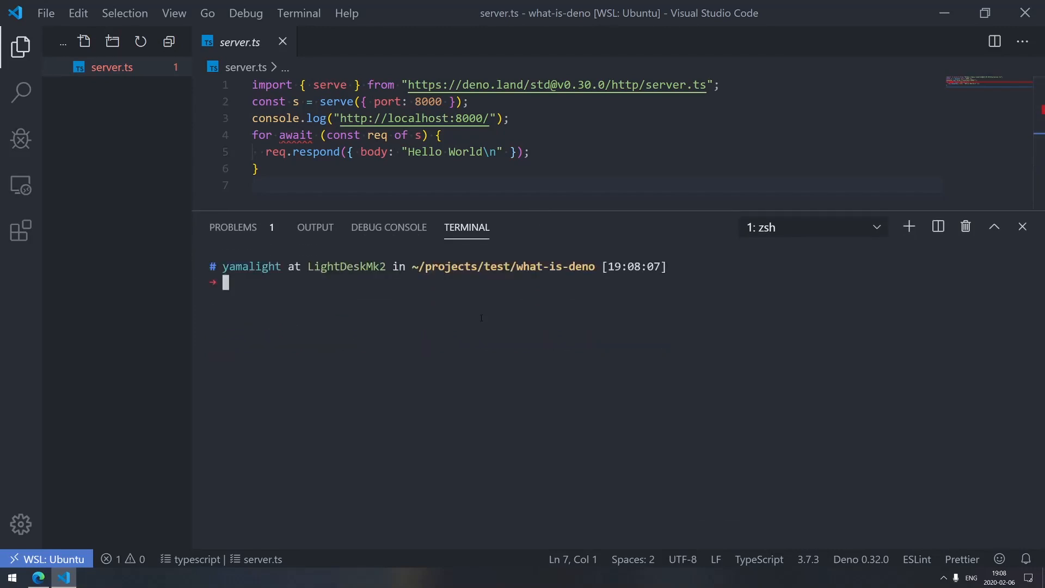
type("deno --version")
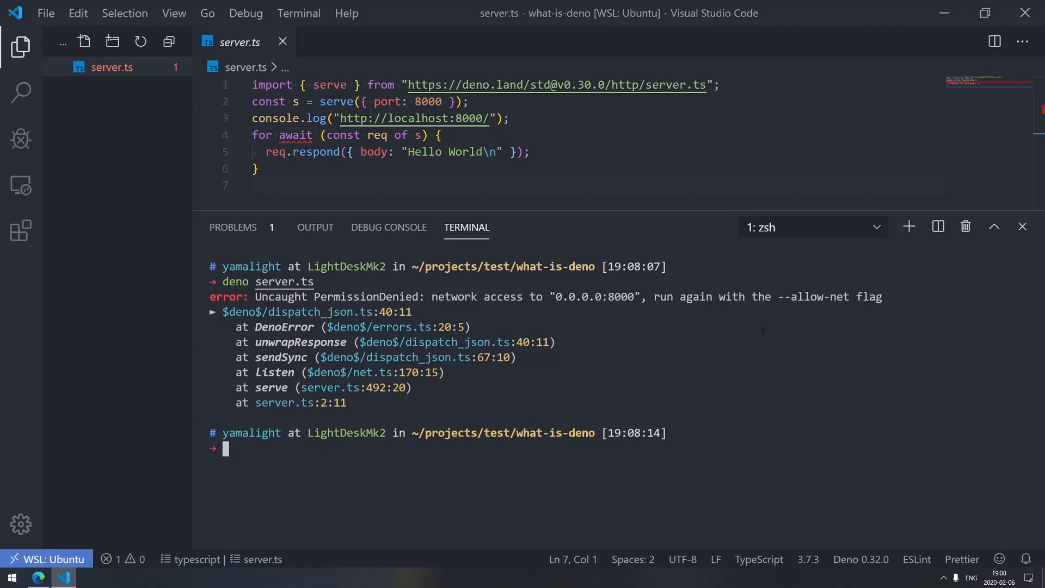
type("deno --version")
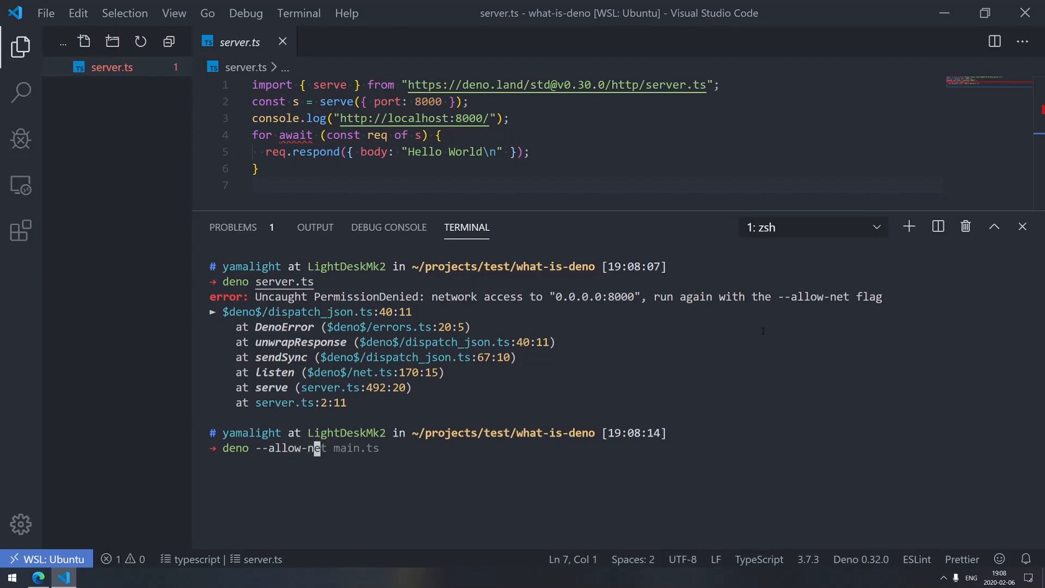
type("service")
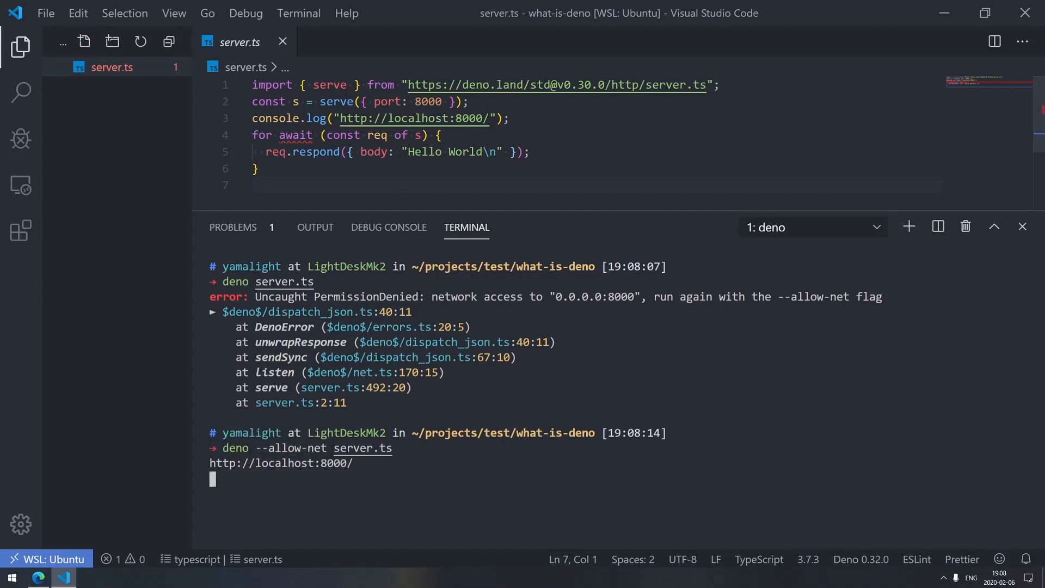
key("ctrl+c")
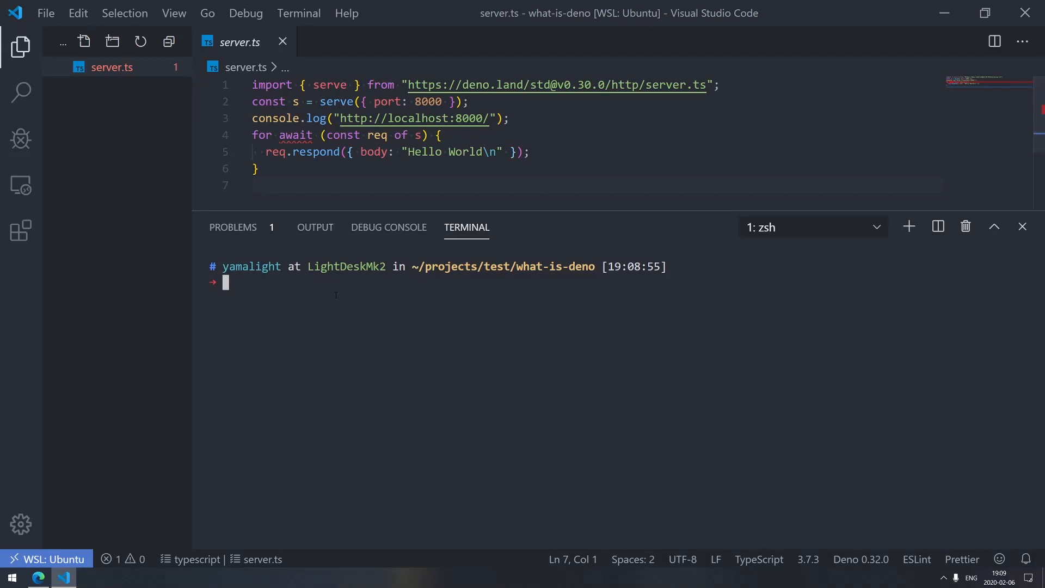
Step: Rerun deno --allow-net server.ts, list the folder, and select part of the std import URL
type("deno --allow-net server.ts")
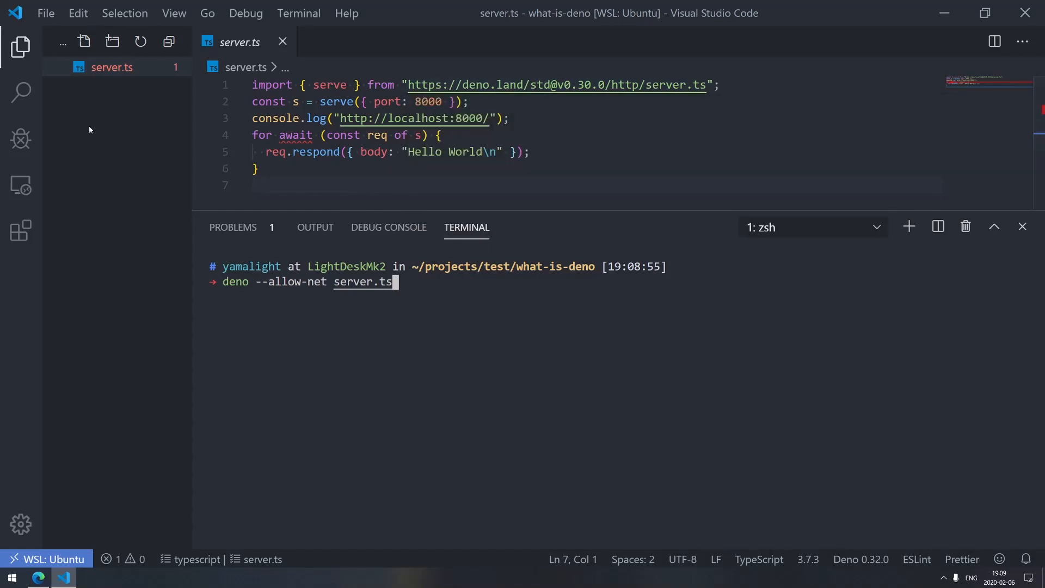
mouse_move(134, 90)
type("l")
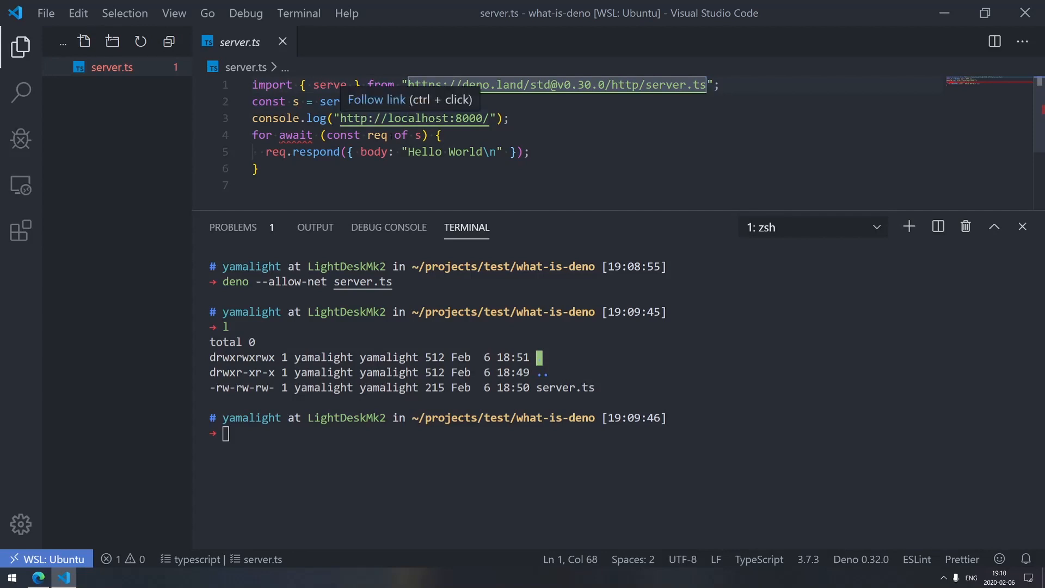
double_click(557, 85)
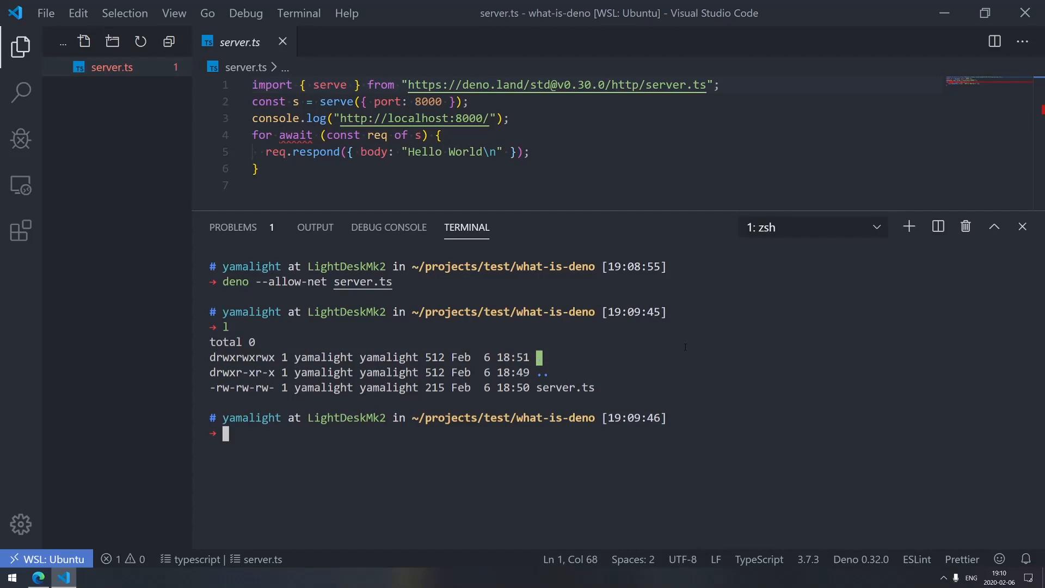
Step: Re-download std modules with deno fetch --reload server.ts and restart the server on localhost:8000
type("deno --allow-net server.ts")
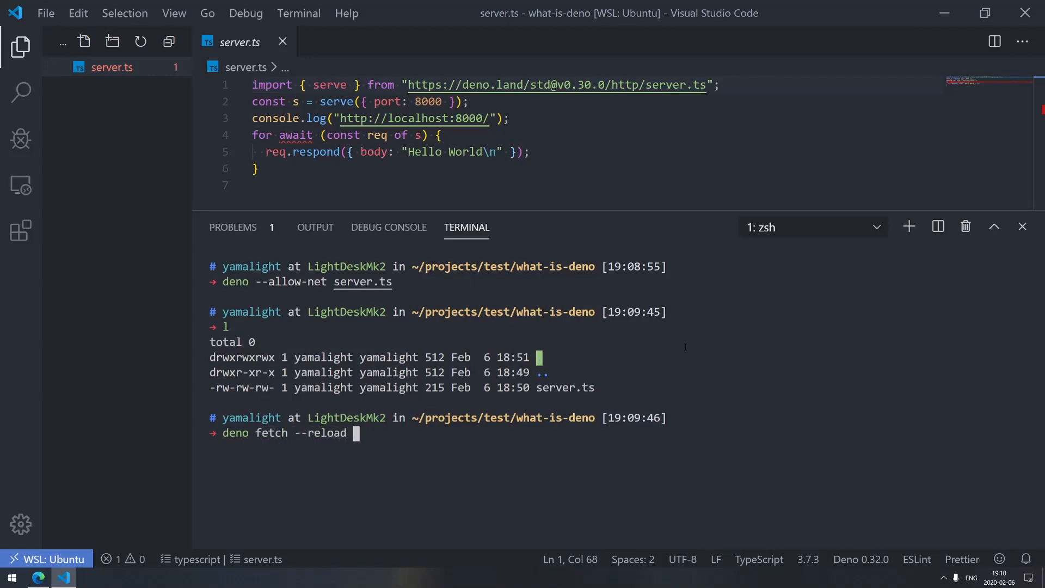
type("server.ts")
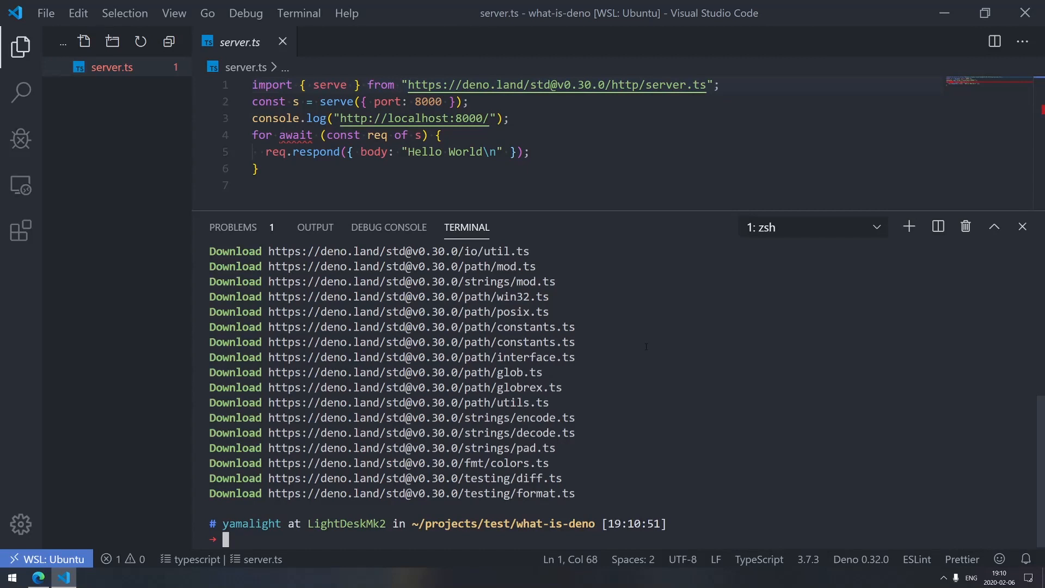
type("deno fetch --reload server.ts")
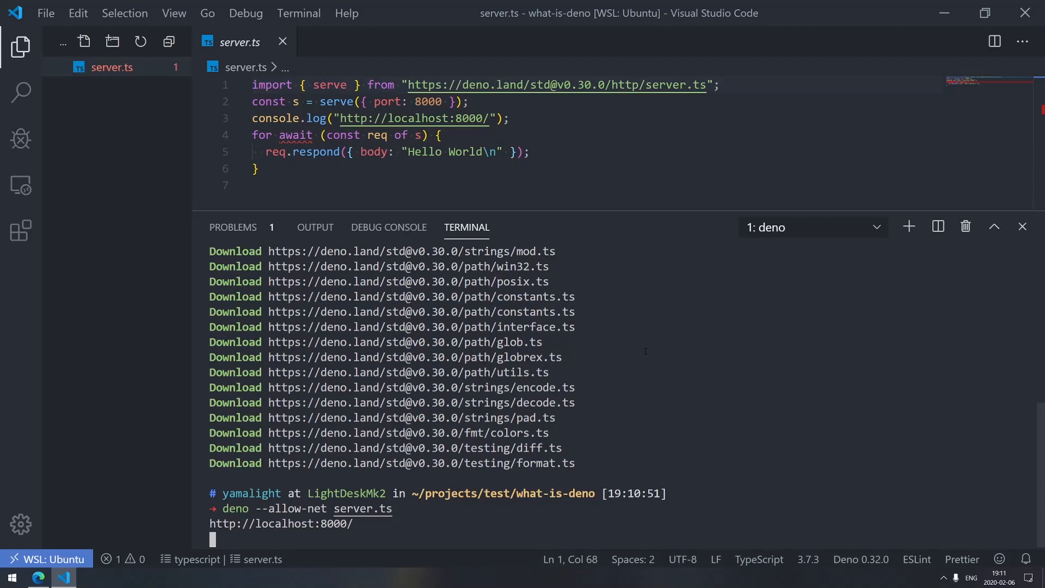
key("ctrl+c")
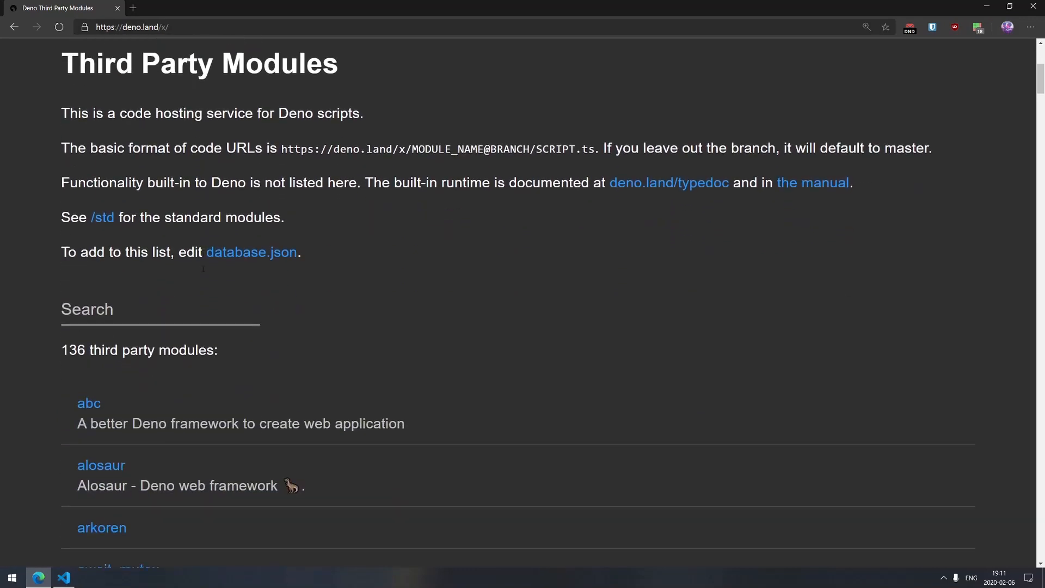
Step: Scroll through the deno.land/x modules list and go back to the deno.land home page
scroll("down", 3)
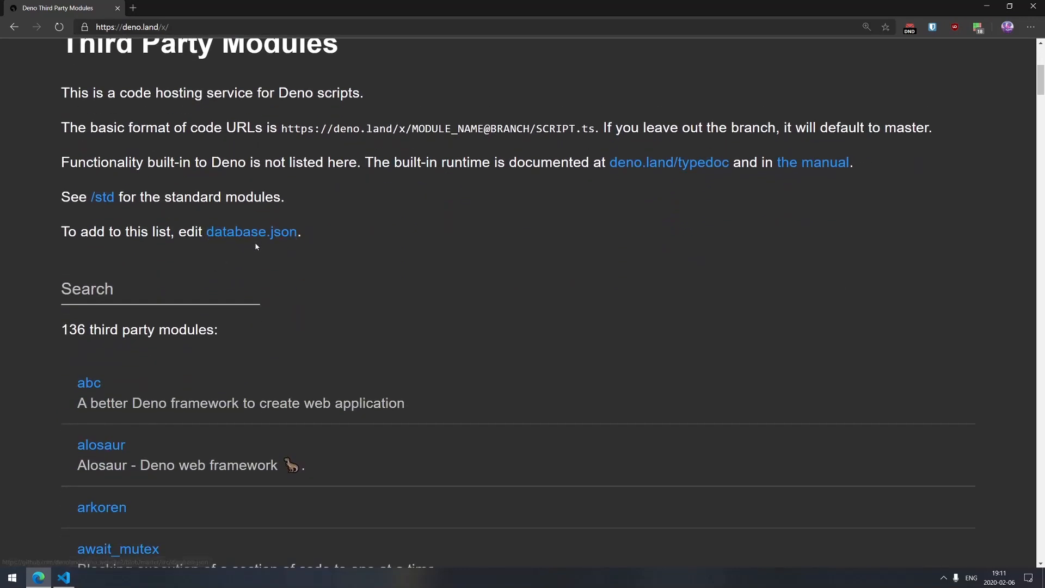
scroll("down", 3)
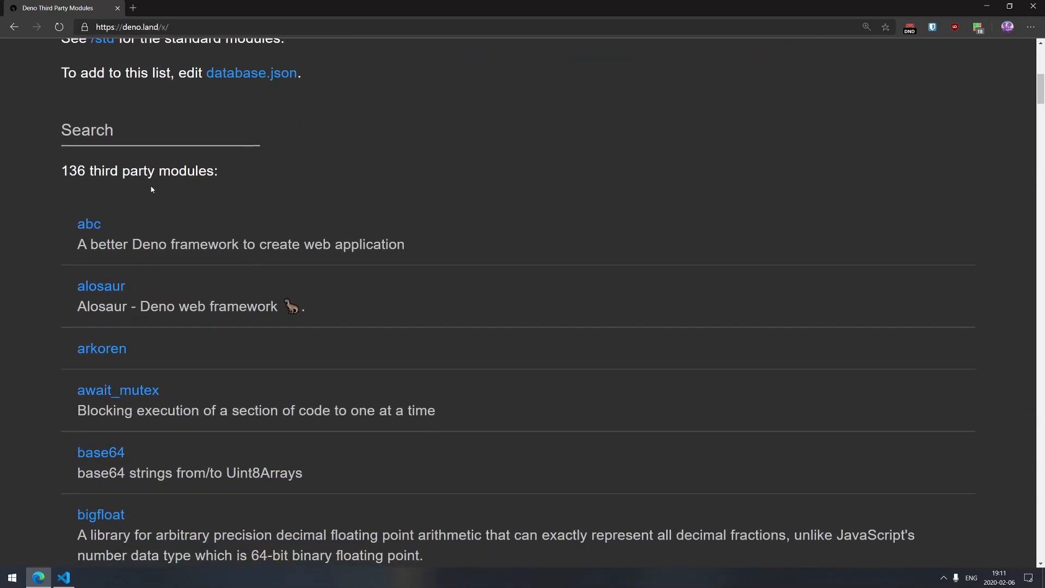
mouse_move(90, 184)
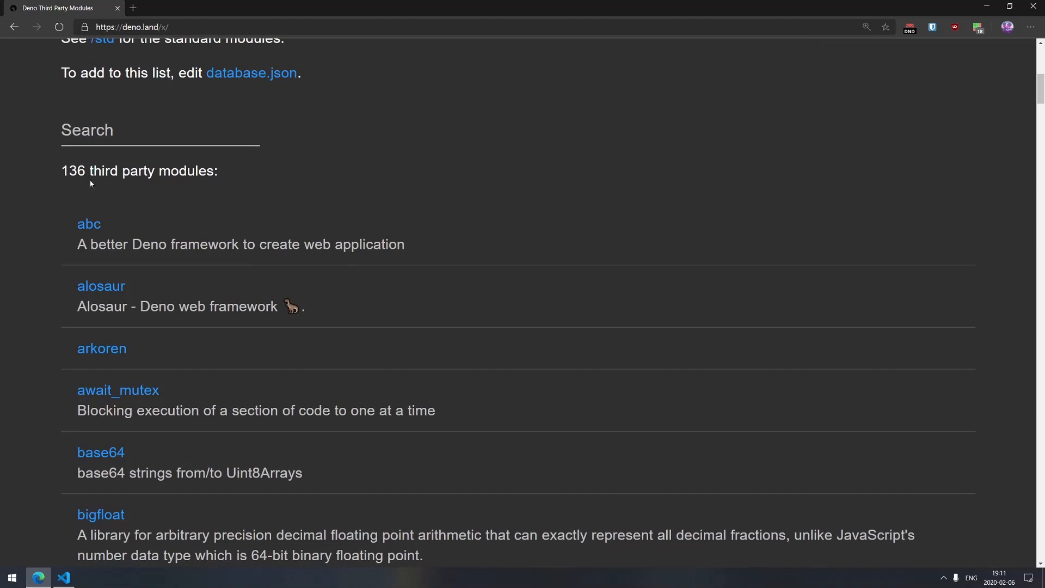
mouse_move(135, 217)
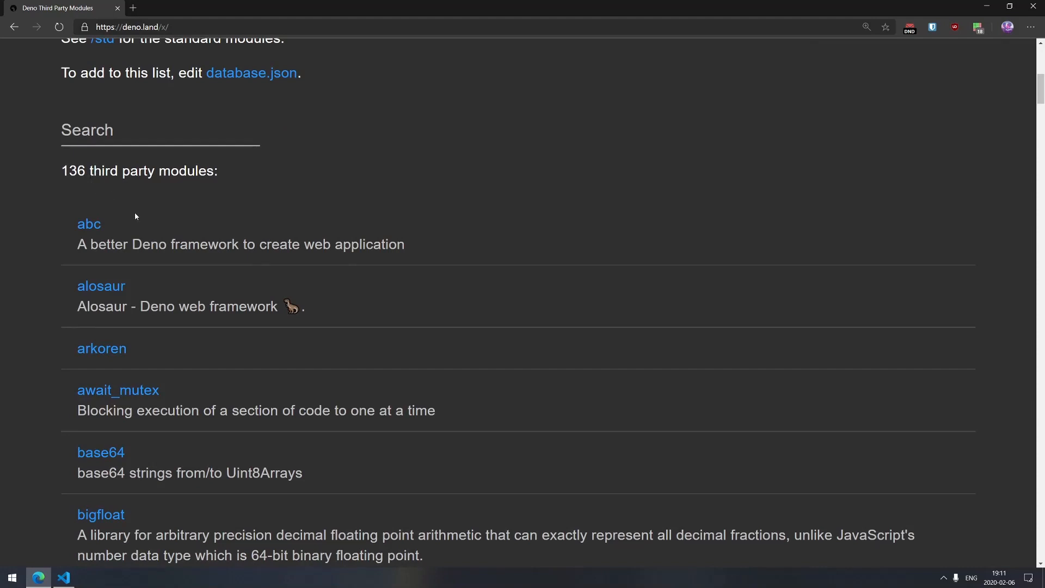
mouse_move(187, 288)
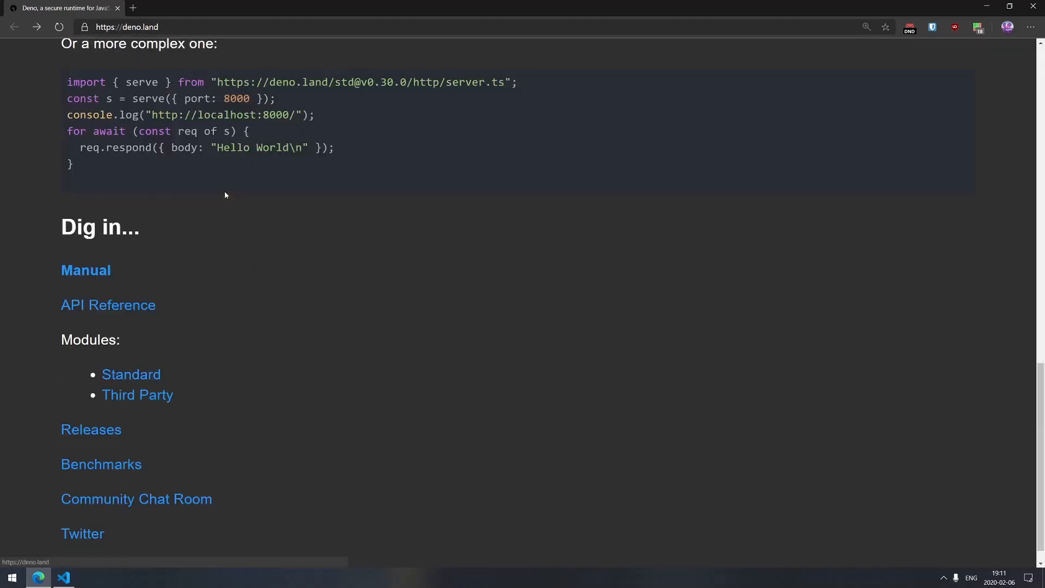
left_click(63, 576)
type("deno")
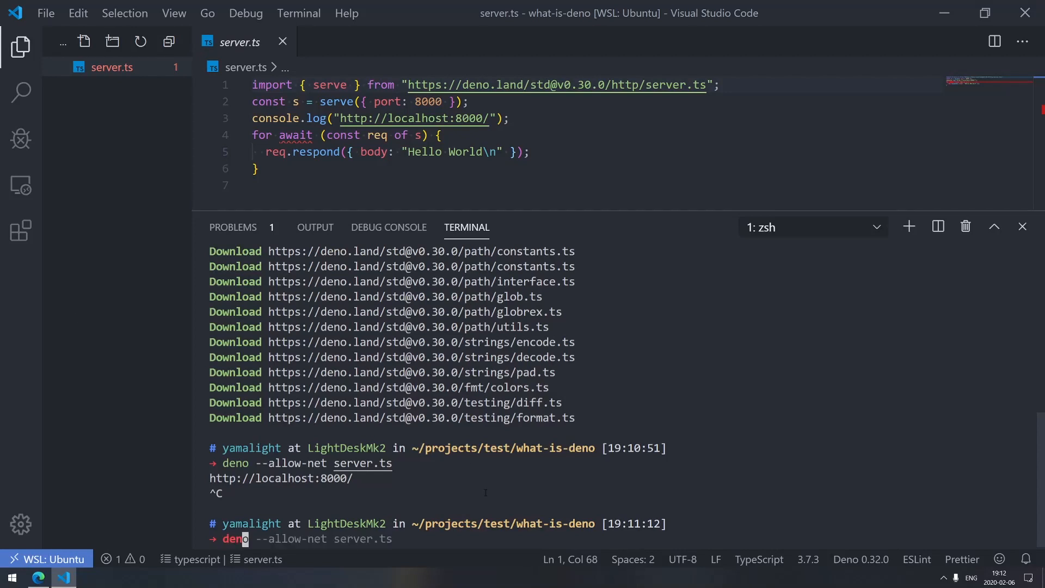
Step: Run deno --help, scroll its subcommands and environment variables, then view the Debug Console
type("--help")
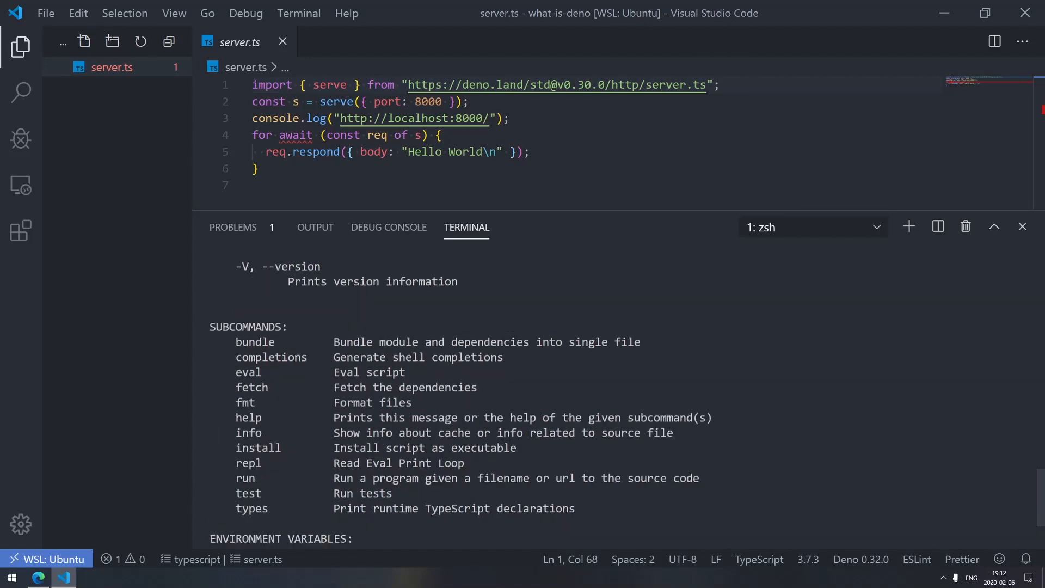
scroll("down", 3)
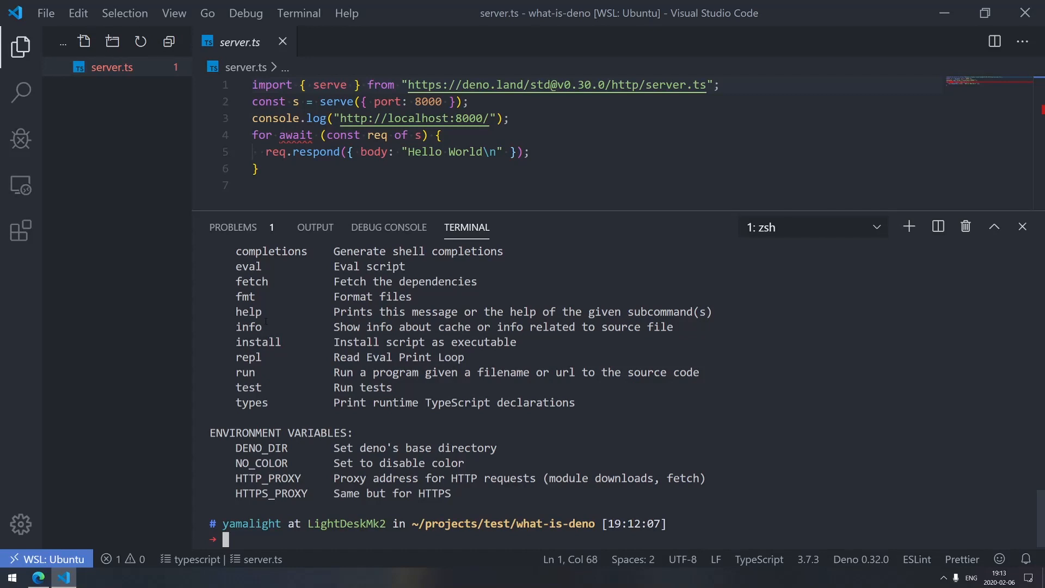
mouse_move(374, 247)
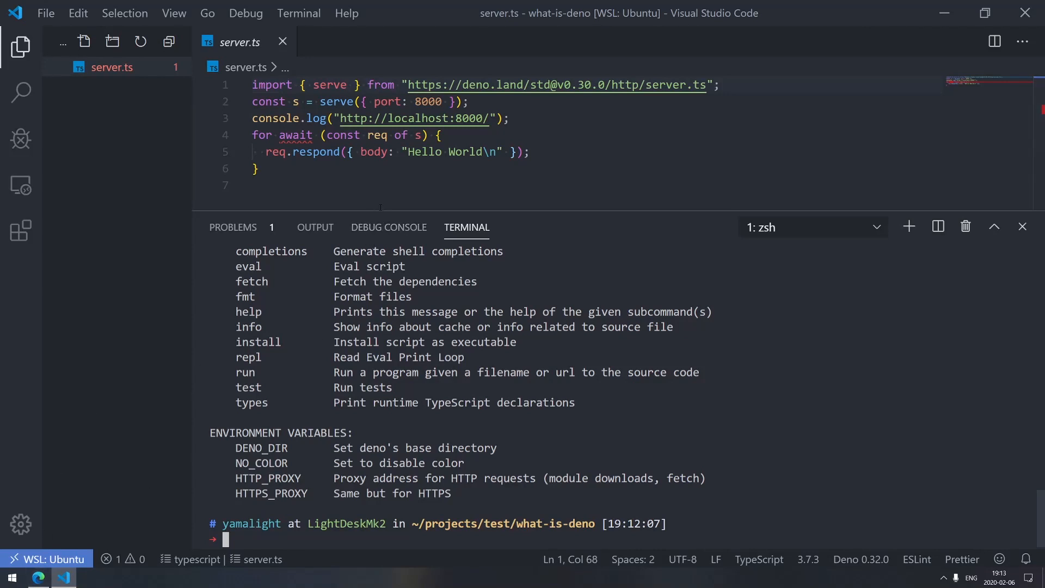
left_click(389, 227)
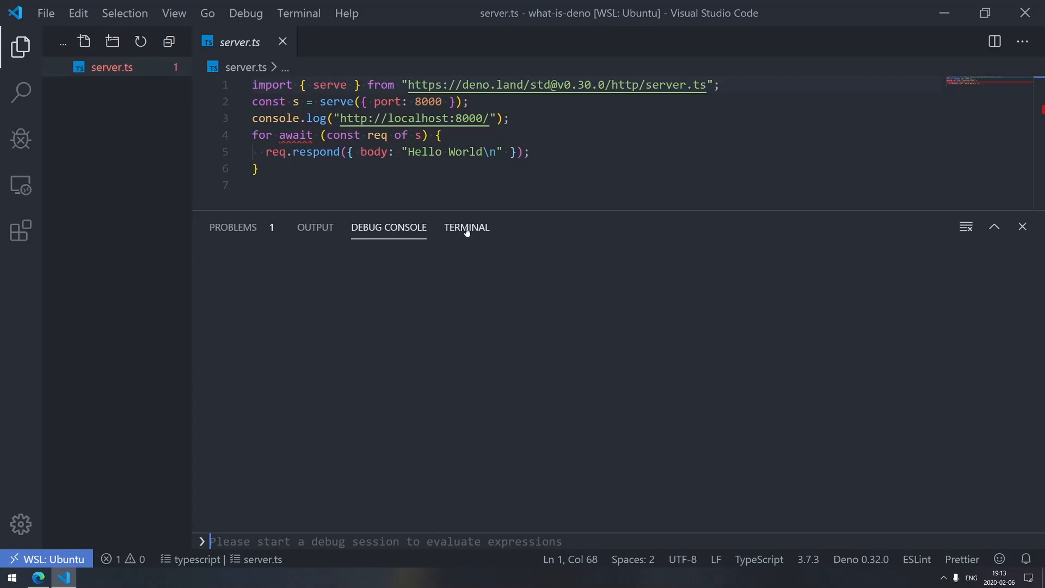
Step: Switch back to the Terminal tab and put the cursor on server.ts's empty last line
left_click(466, 226)
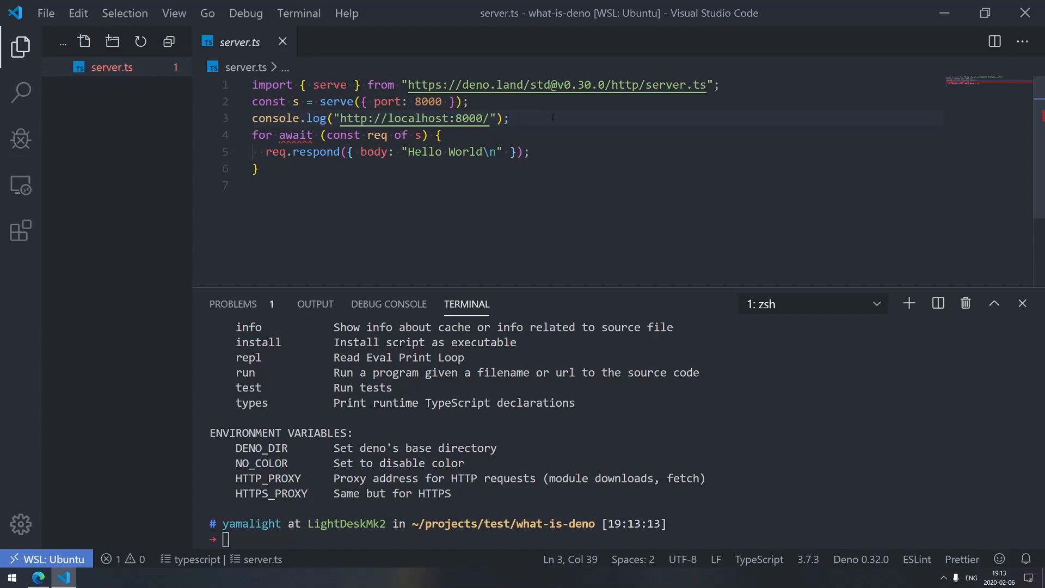
mouse_move(404, 228)
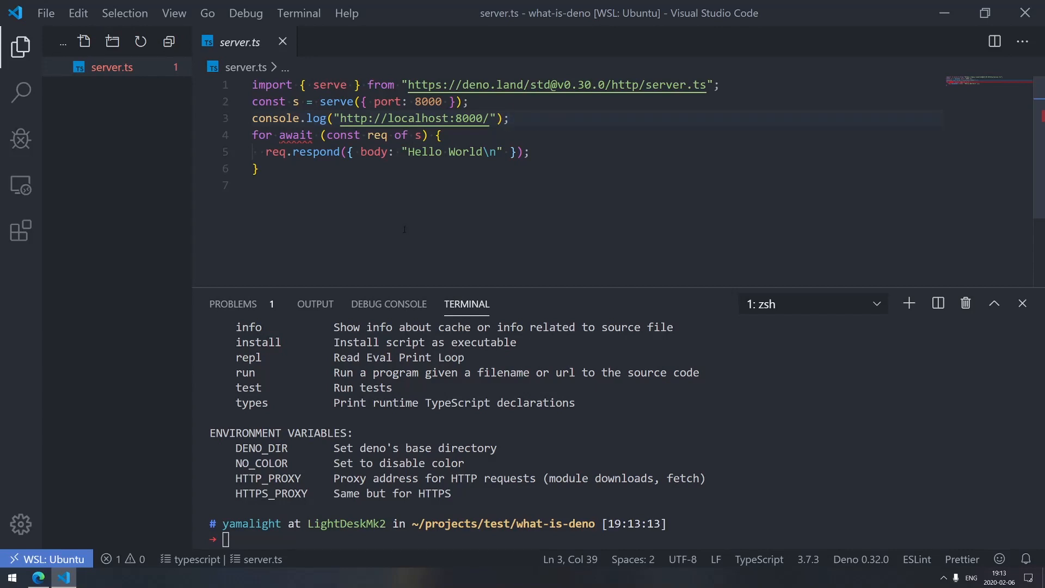
left_click(267, 185)
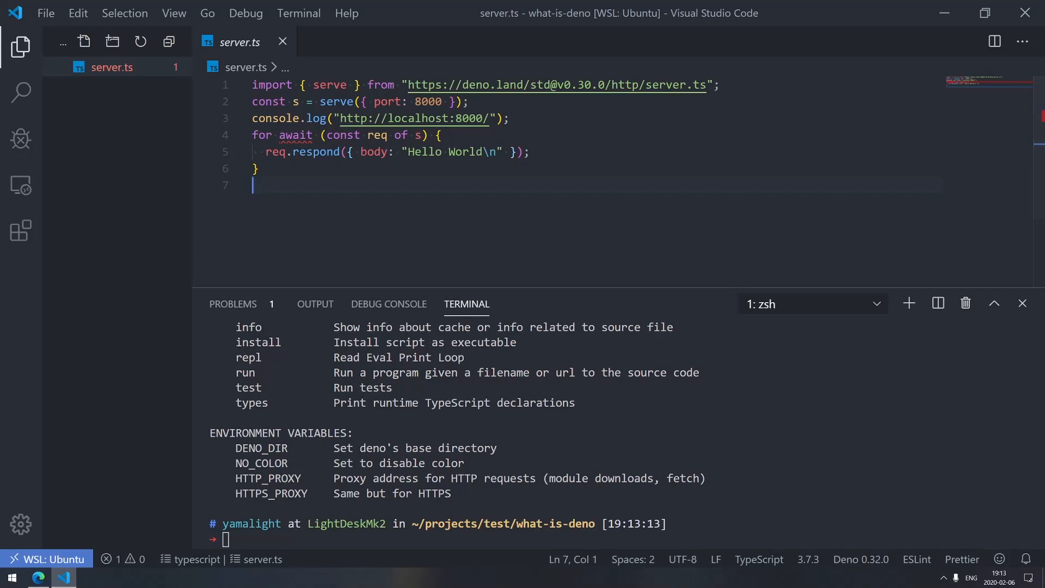
mouse_move(389, 304)
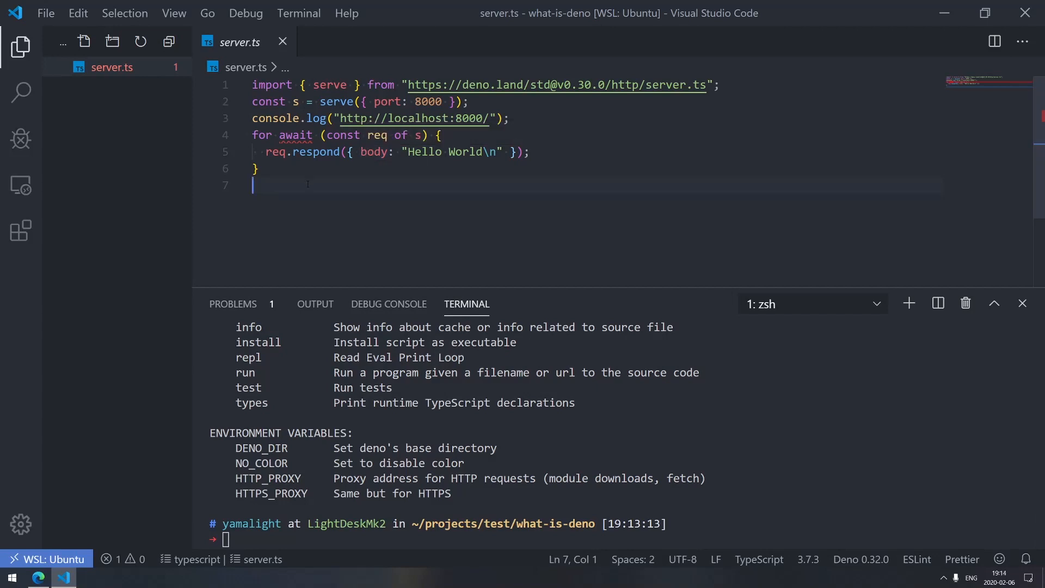
mouse_move(316, 152)
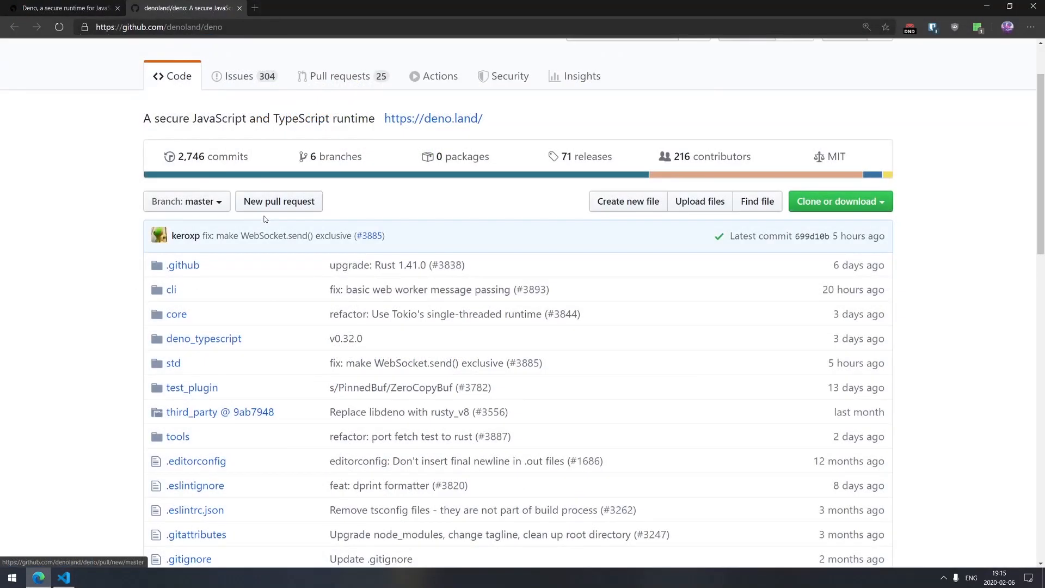
Step: Scroll down the denoland/deno GitHub repository page past its top-level folders
scroll("down", 3)
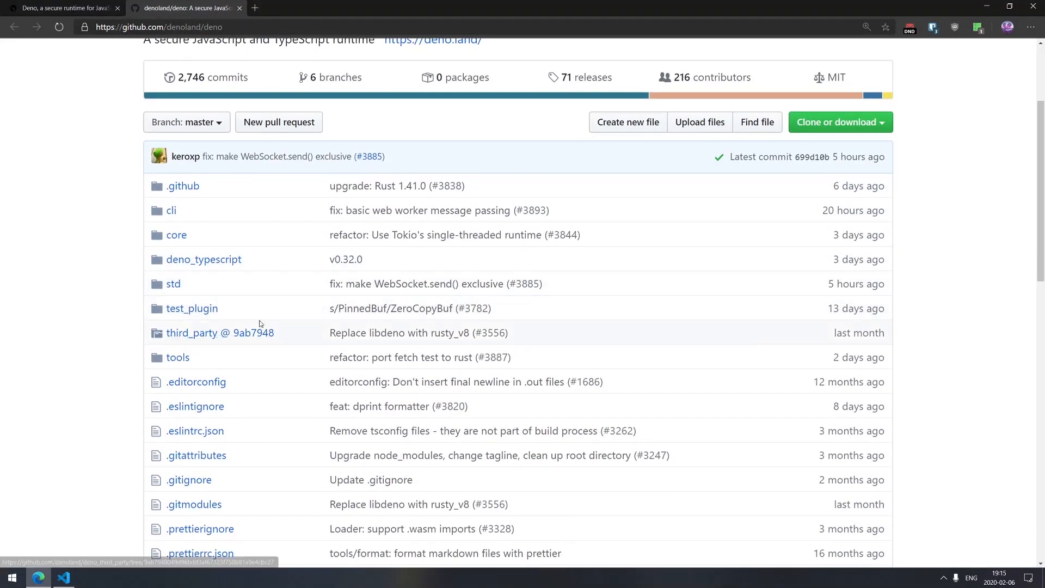
Step: Open test_plugin/src/lib.rs and scroll through the Rust code registering testSync and testAsync
left_click(193, 309)
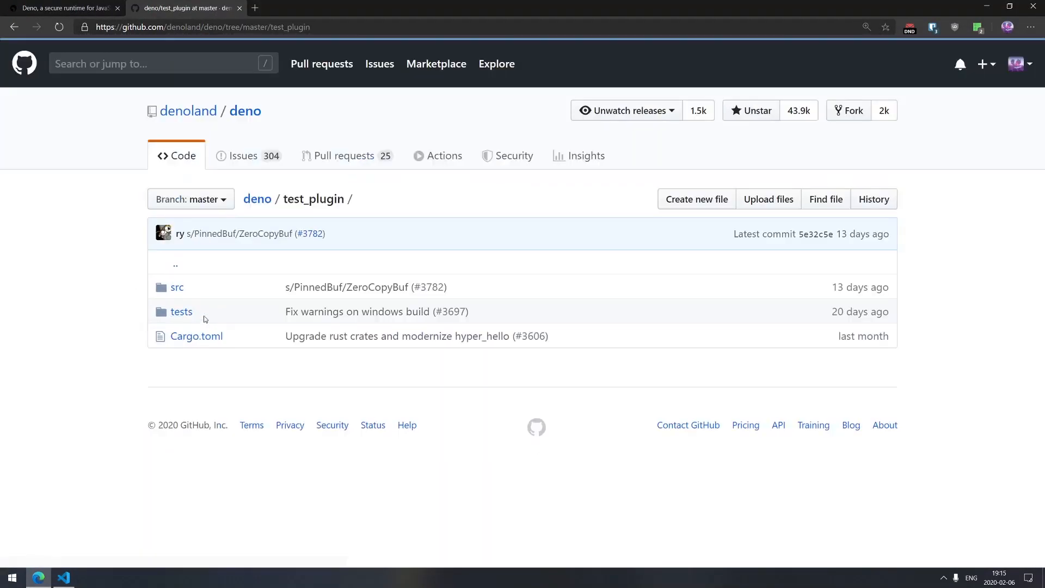
mouse_move(347, 287)
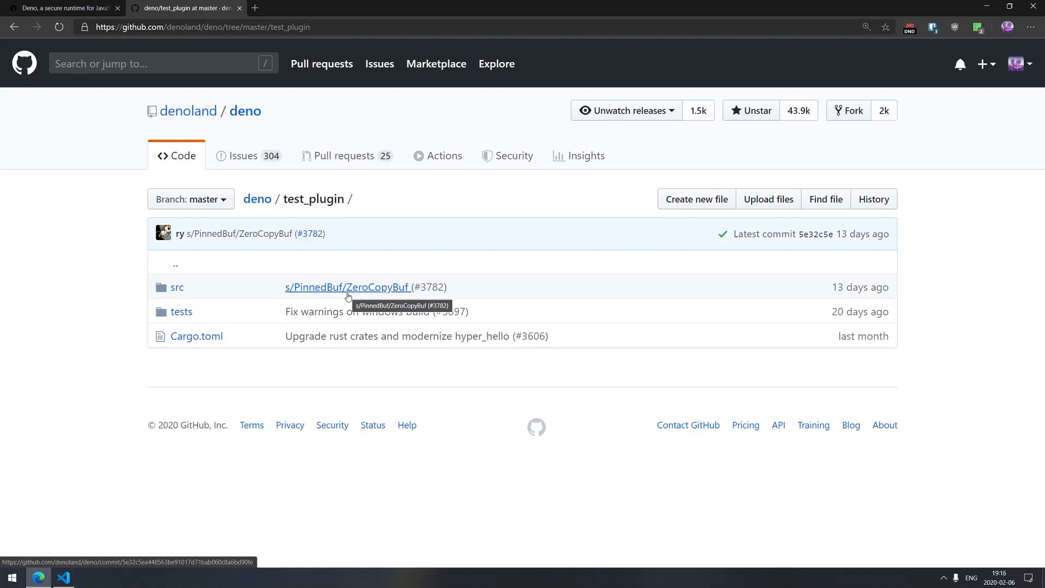
mouse_move(240, 220)
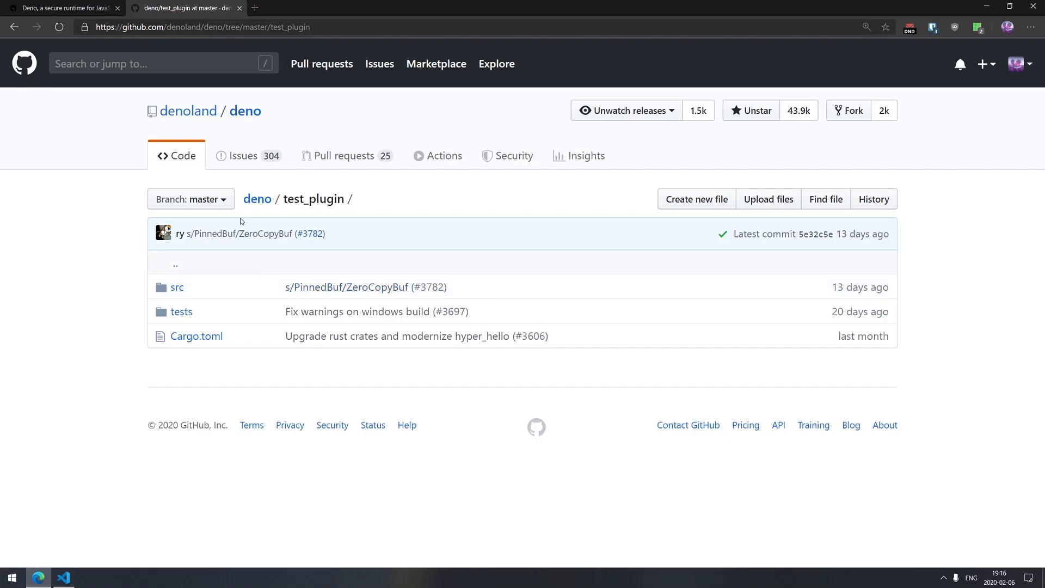
mouse_move(238, 315)
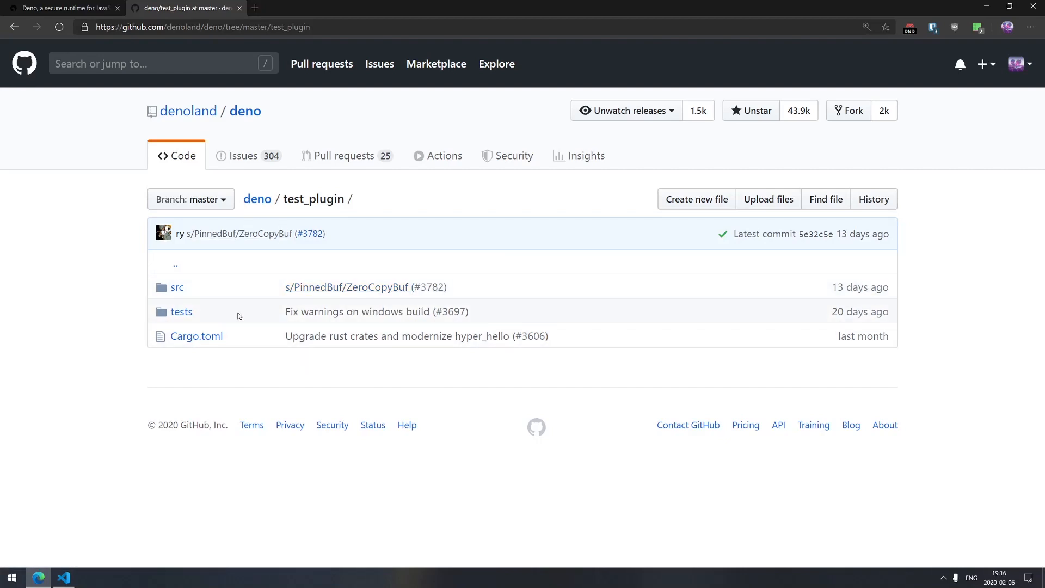
left_click(177, 287)
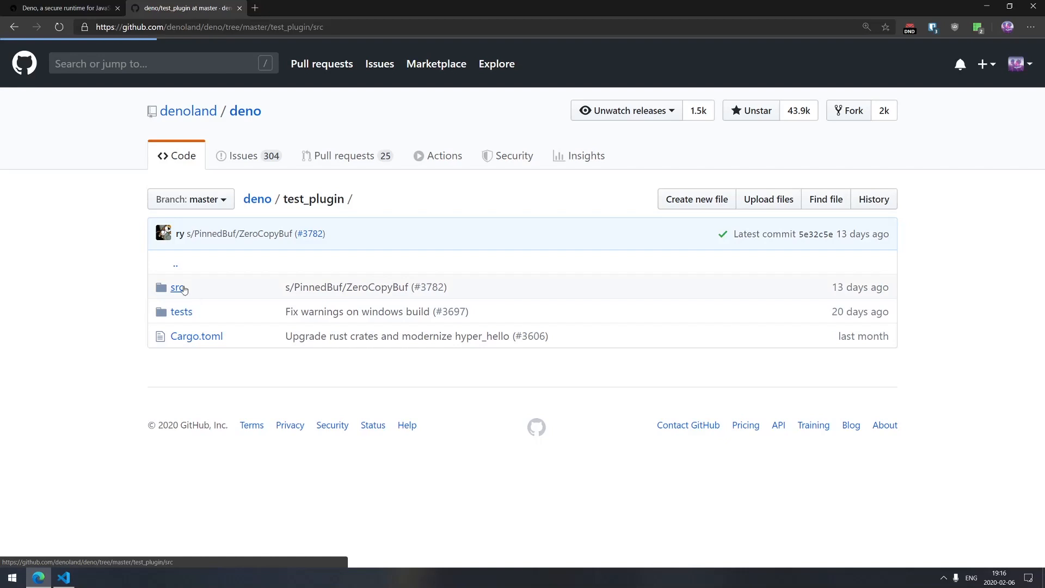
left_click(178, 287)
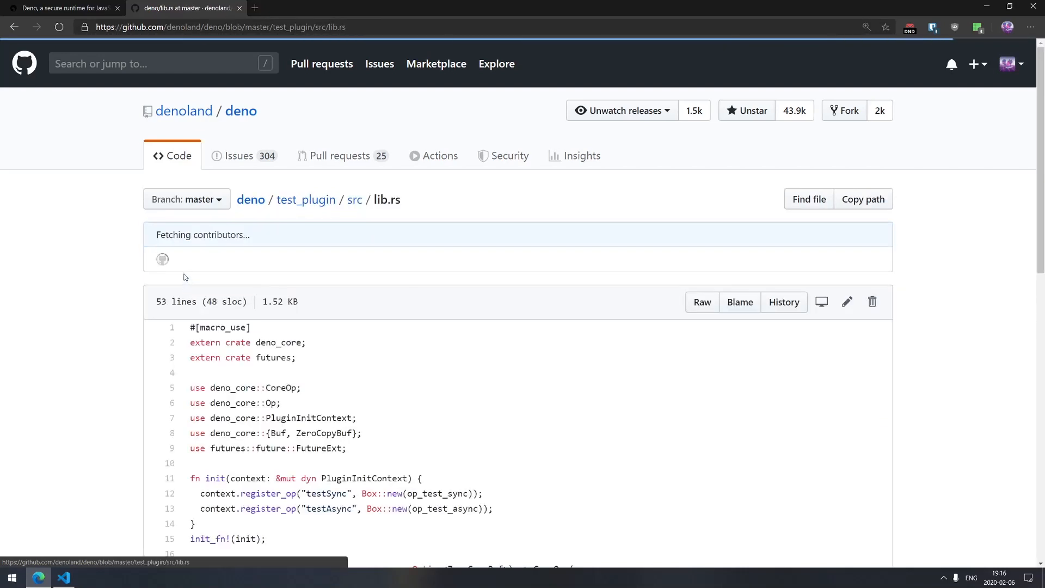
scroll("down", 3)
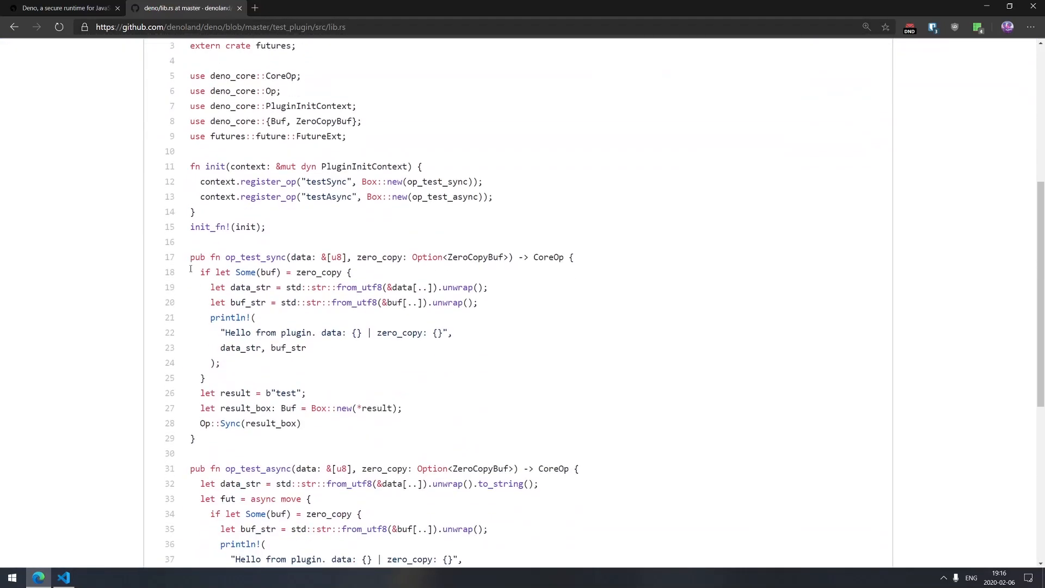
scroll("up", 3)
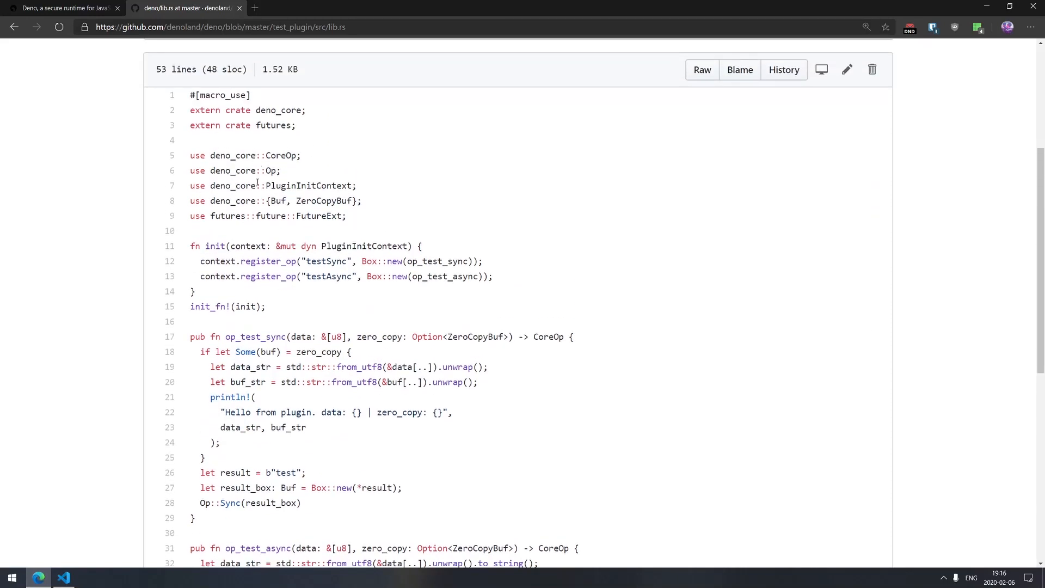
scroll("down", 3)
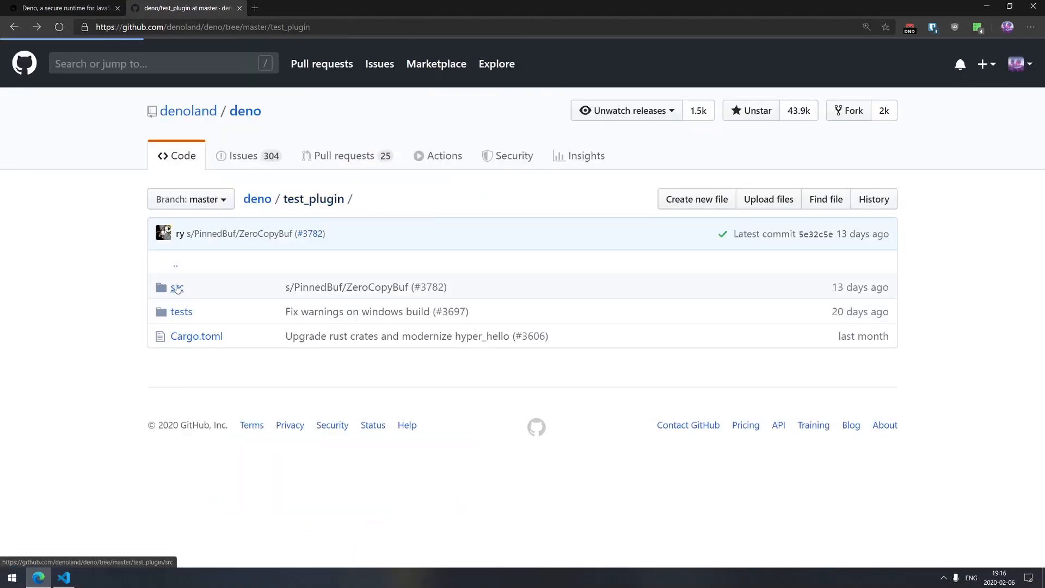
mouse_move(178, 288)
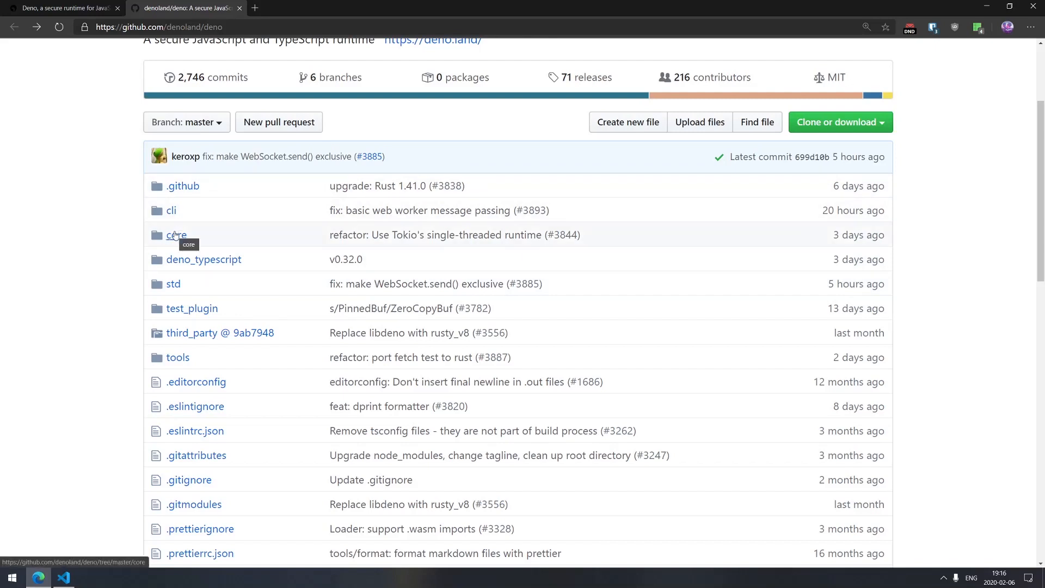
mouse_move(204, 259)
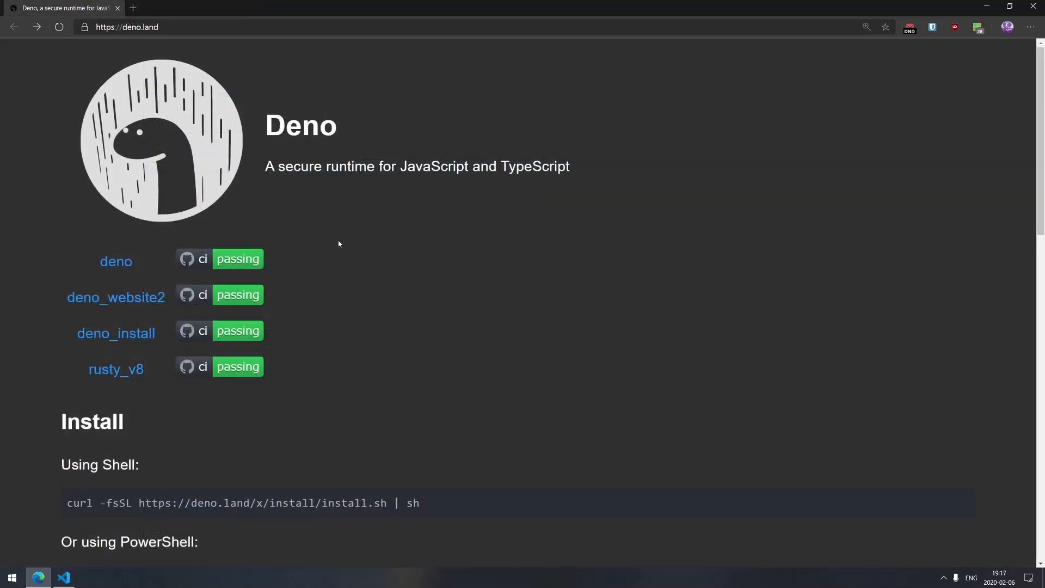
mouse_move(323, 234)
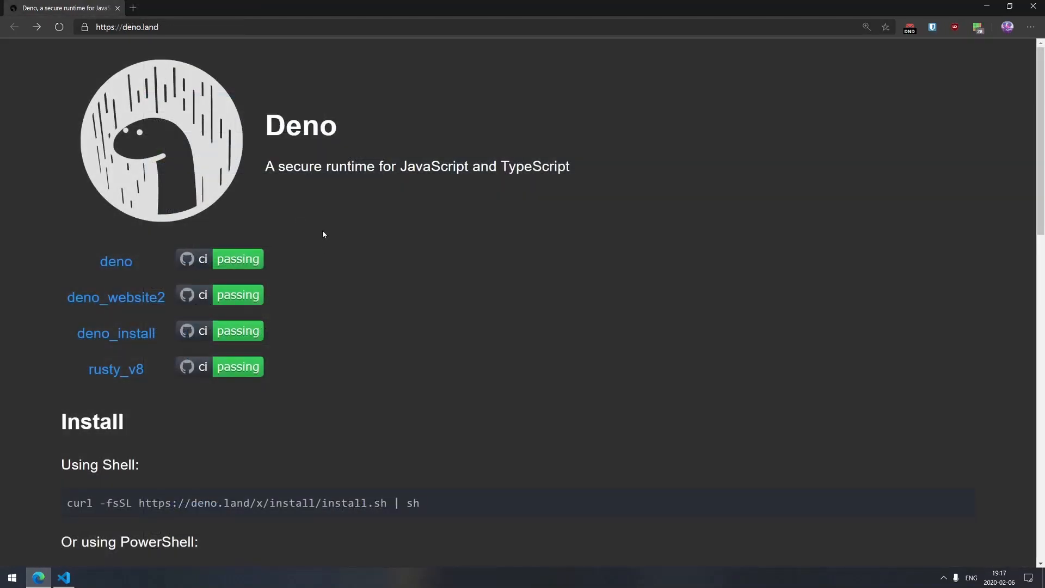
mouse_move(309, 220)
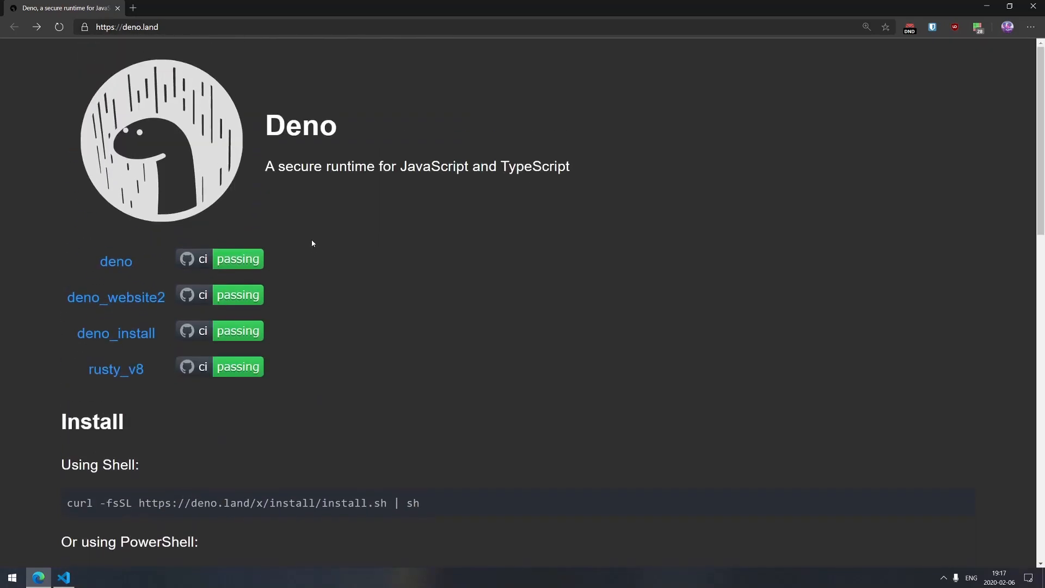
mouse_move(309, 247)
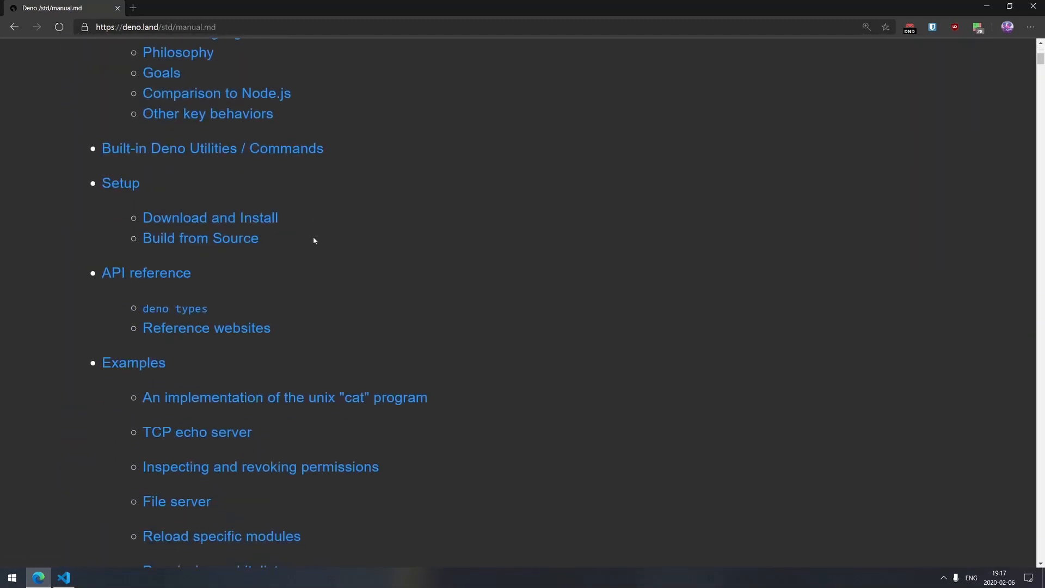
mouse_move(325, 250)
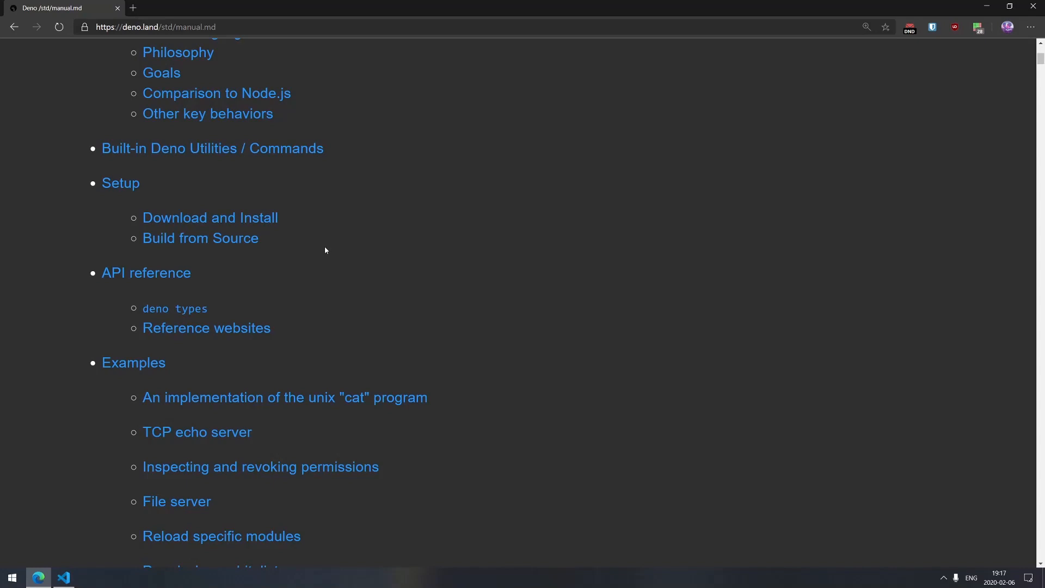
Step: Scroll the Deno manual past its table of contents to the Project Status disclaimer
scroll("down", 3)
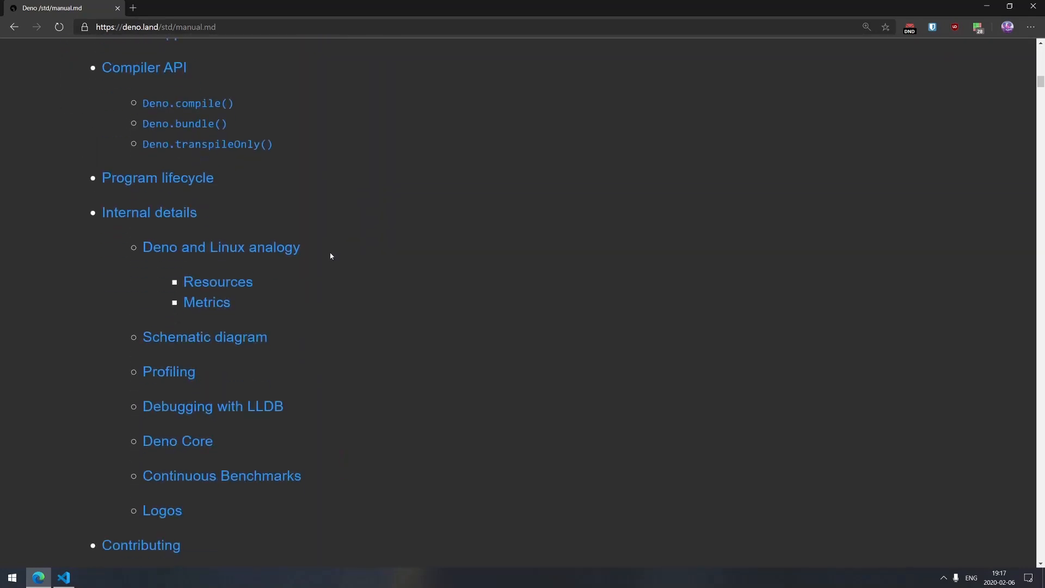
scroll("down", 3)
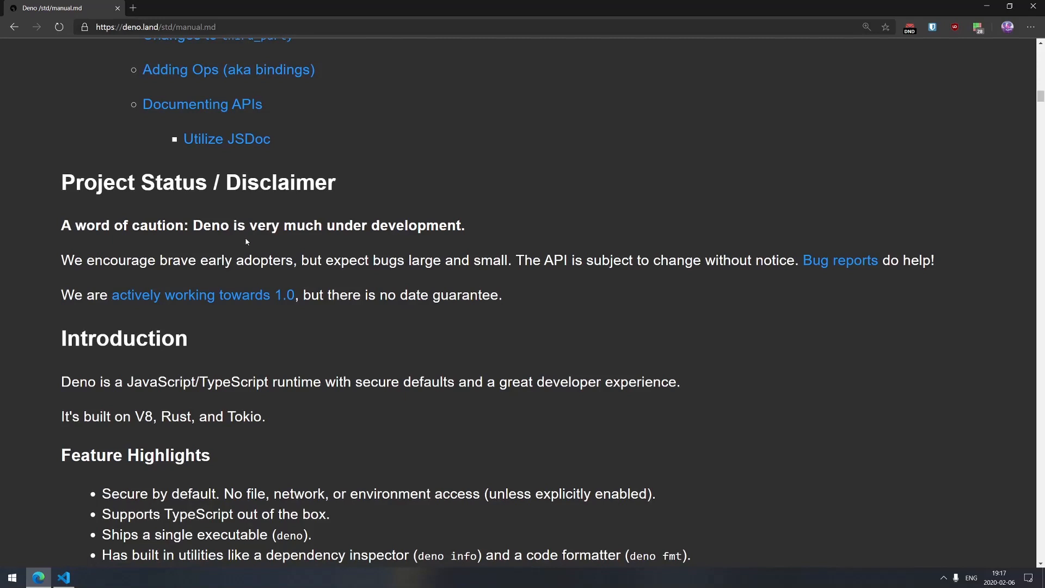
mouse_move(249, 238)
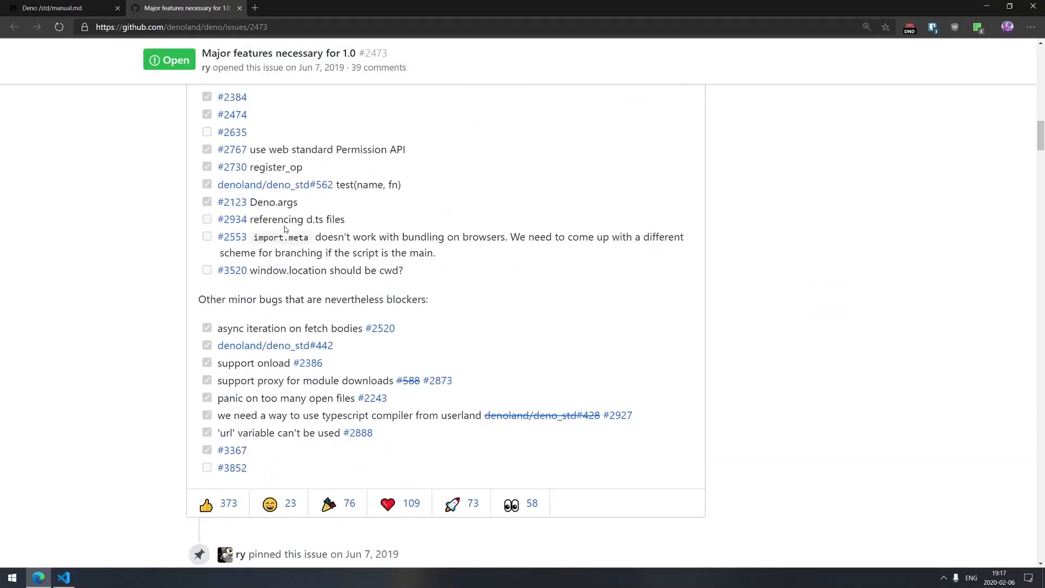
Step: Scroll through GitHub issue #2473, 'Major features necessary for 1.0'
scroll("down", 3)
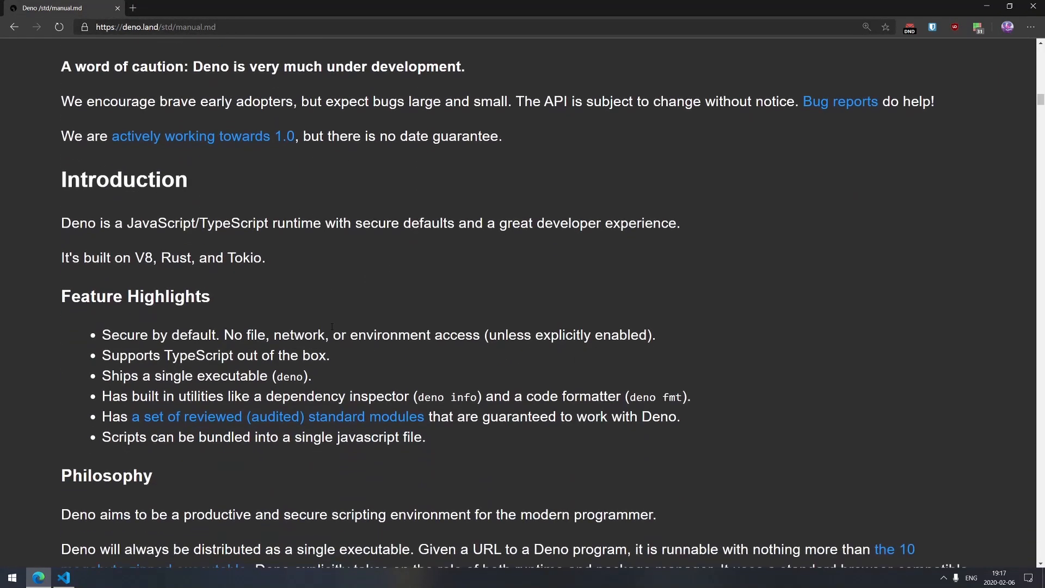
Step: Scroll the manual through Introduction, Philosophy, Comparison to Node.js, built-in utilities and Setup
scroll("down", 3)
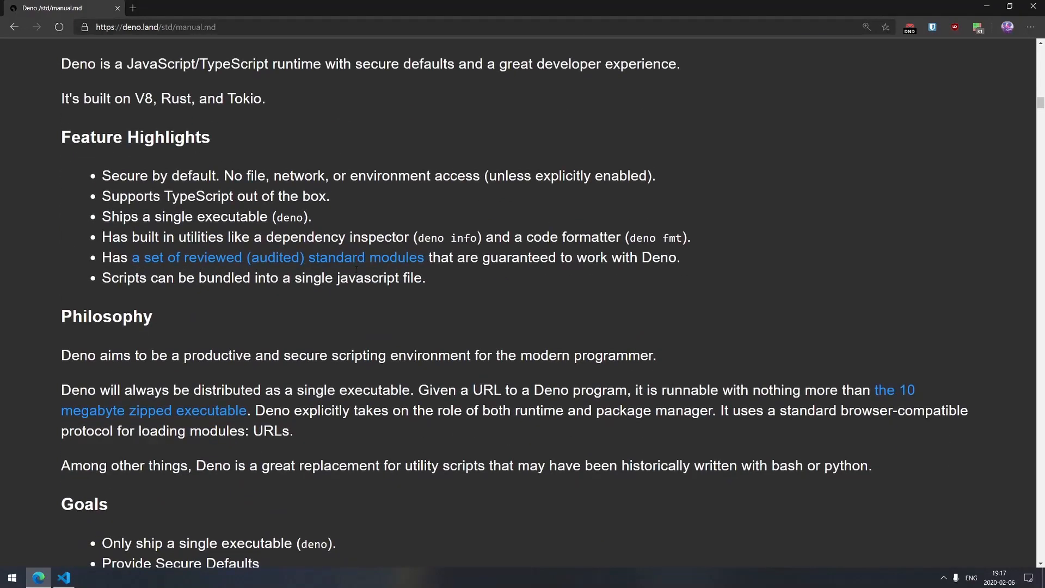
mouse_move(373, 265)
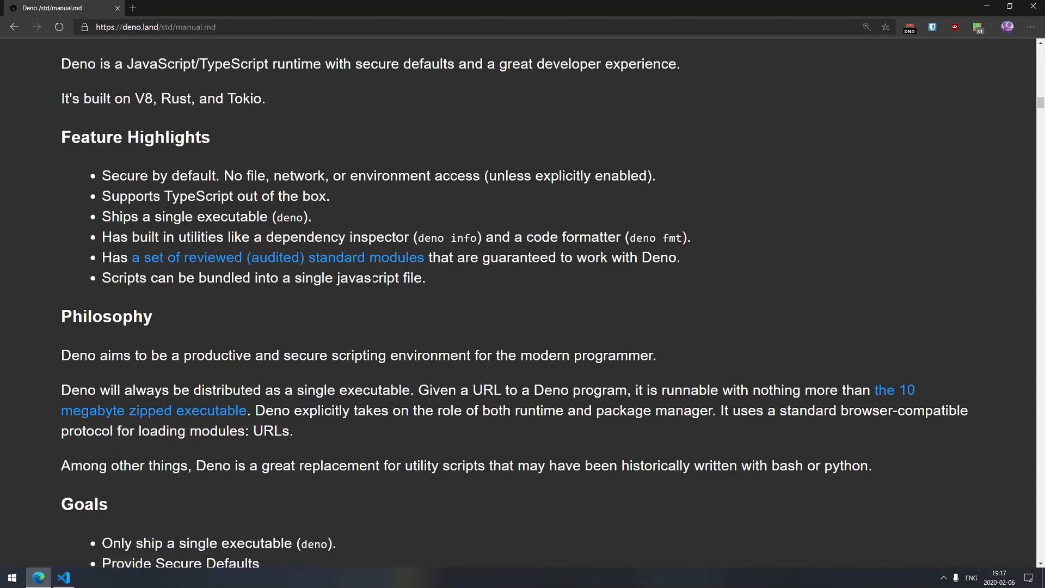
scroll("down", 3)
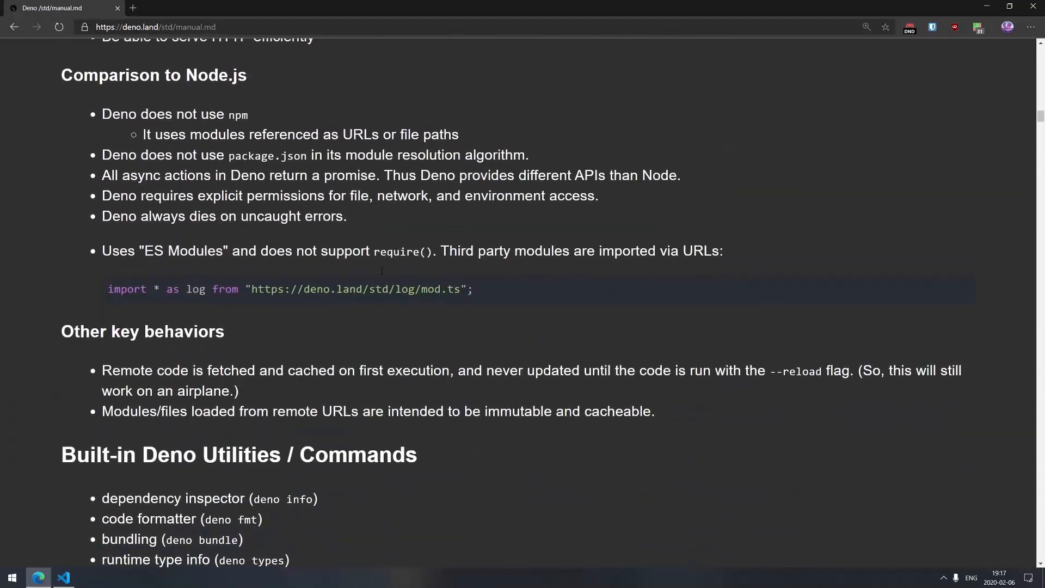
scroll("down", 3)
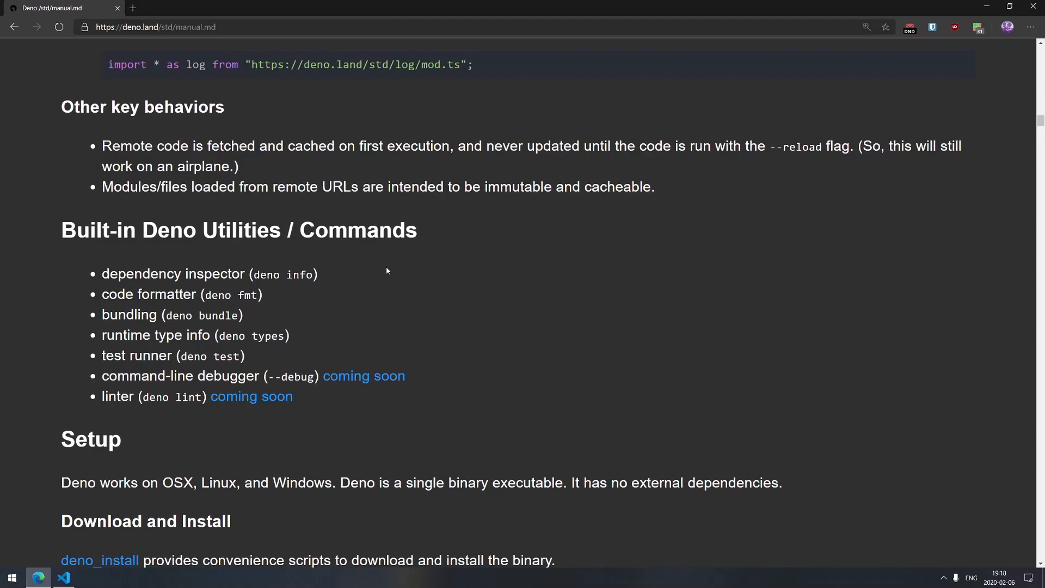
scroll("down", 3)
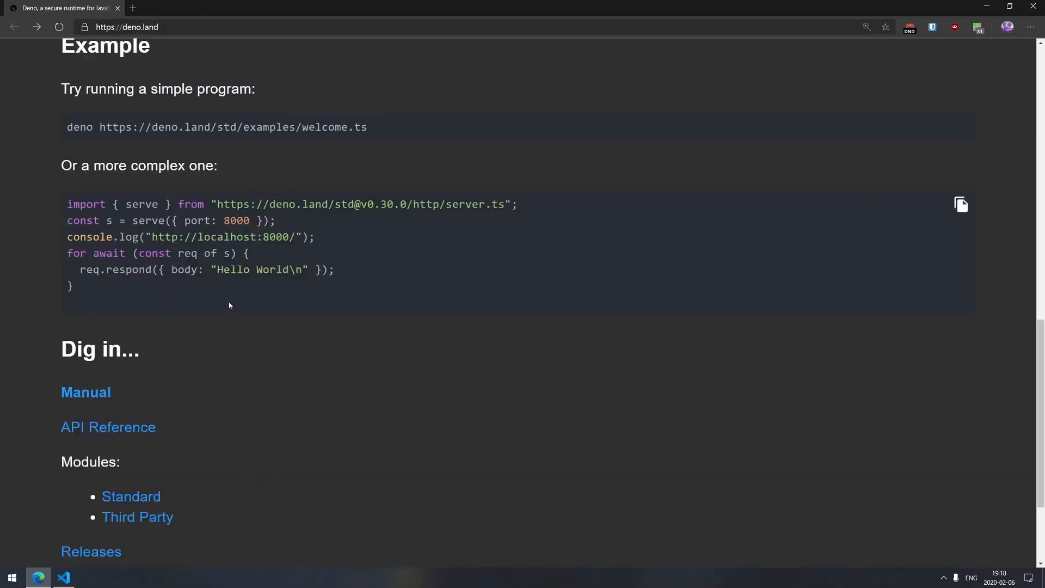
Step: Browse the deno.land/std module listing, then go back to the homepage example
left_click(130, 496)
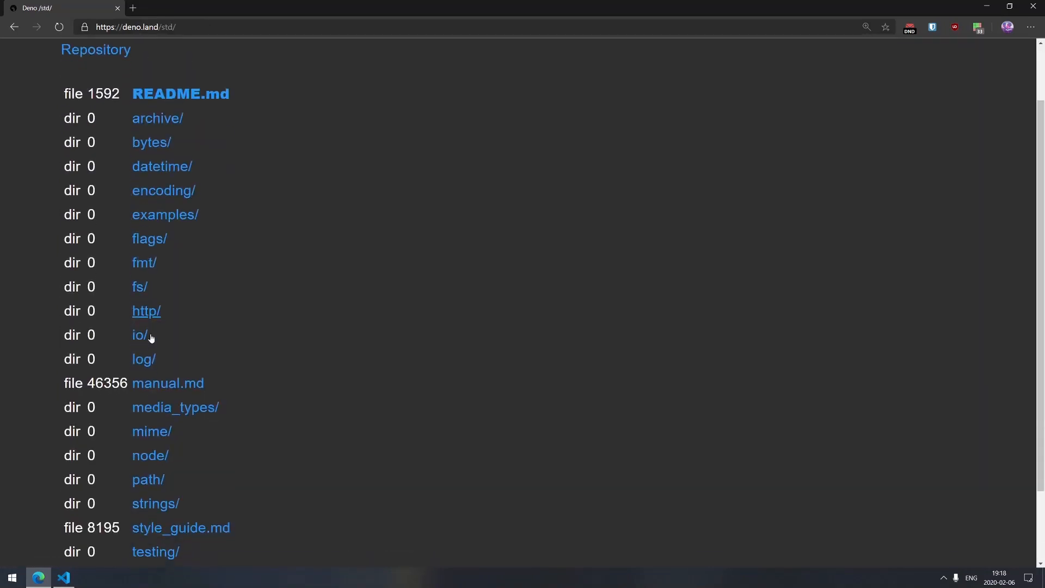
scroll("down", 3)
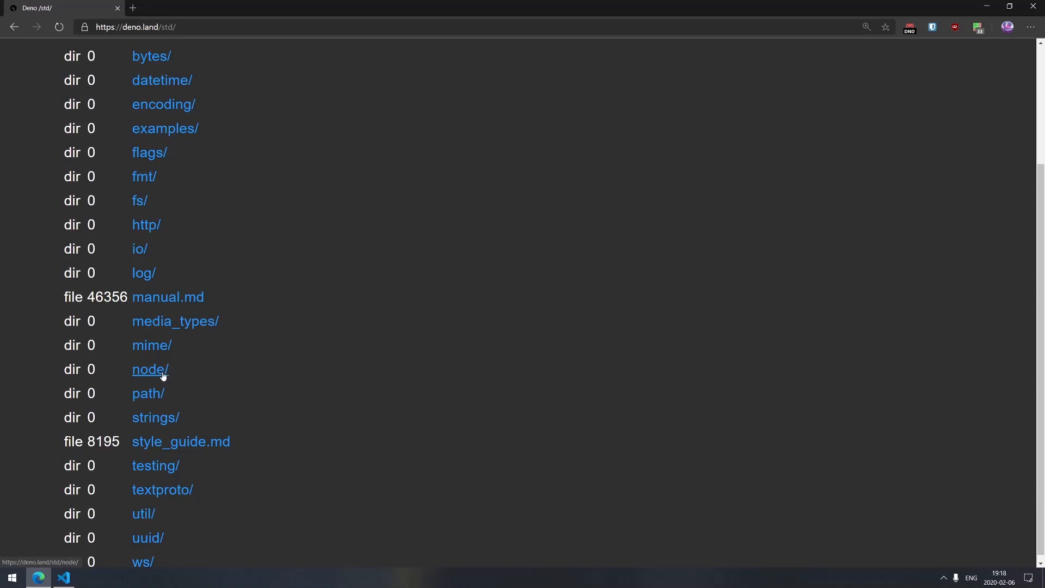
left_click(15, 27)
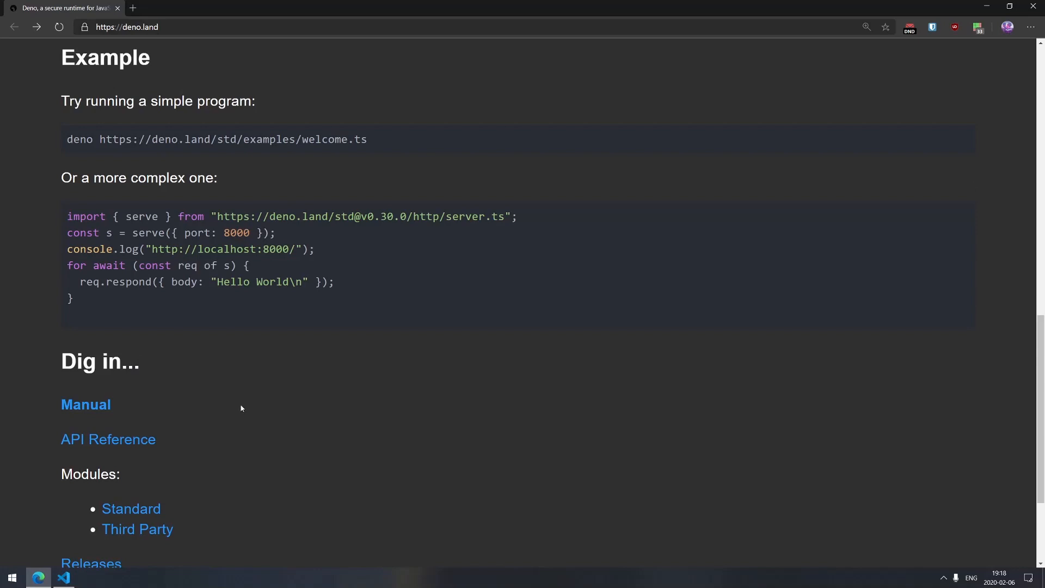
mouse_move(226, 343)
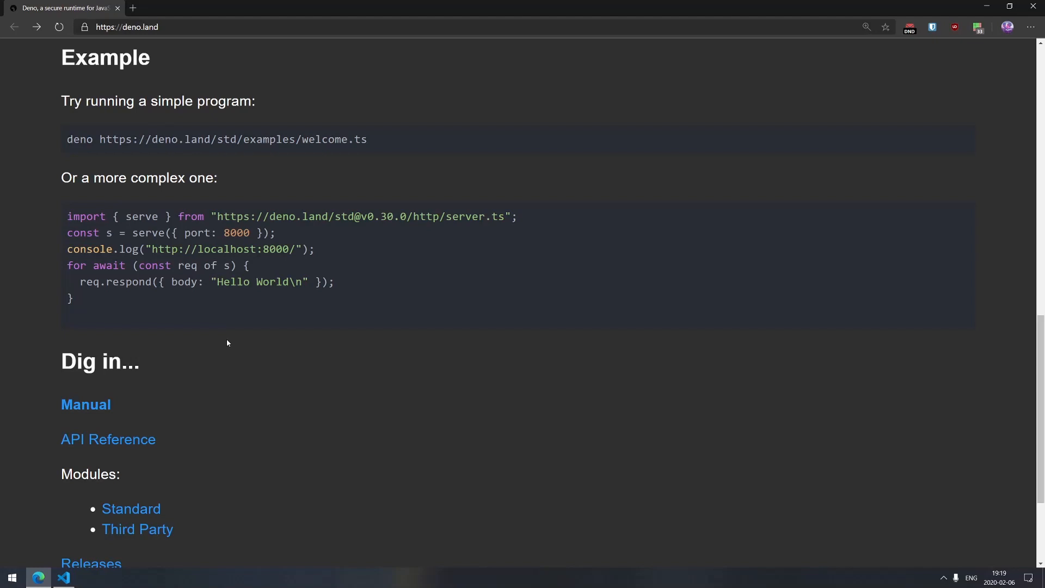
scroll("down", 3)
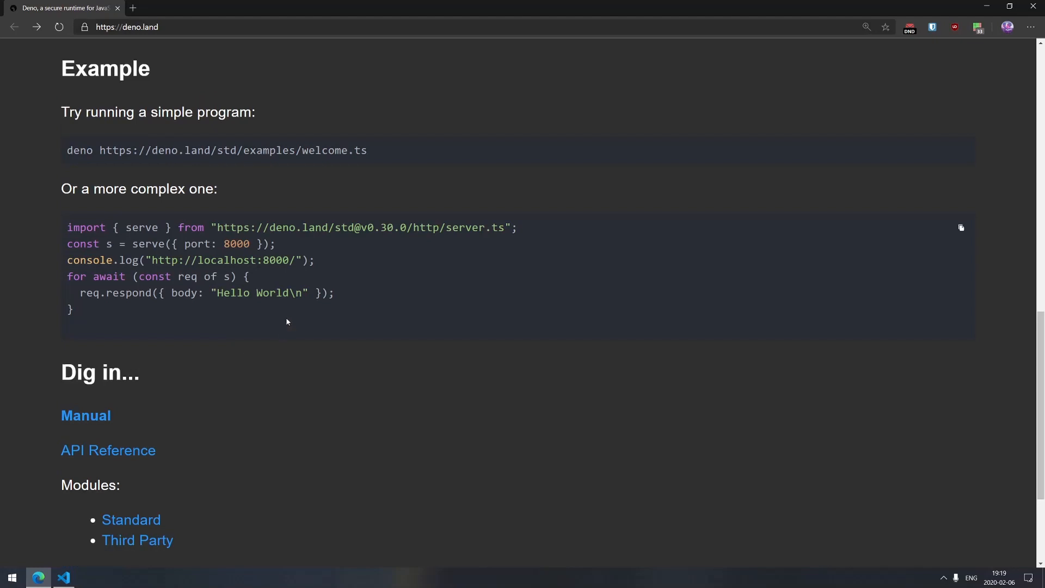
scroll("up", 3)
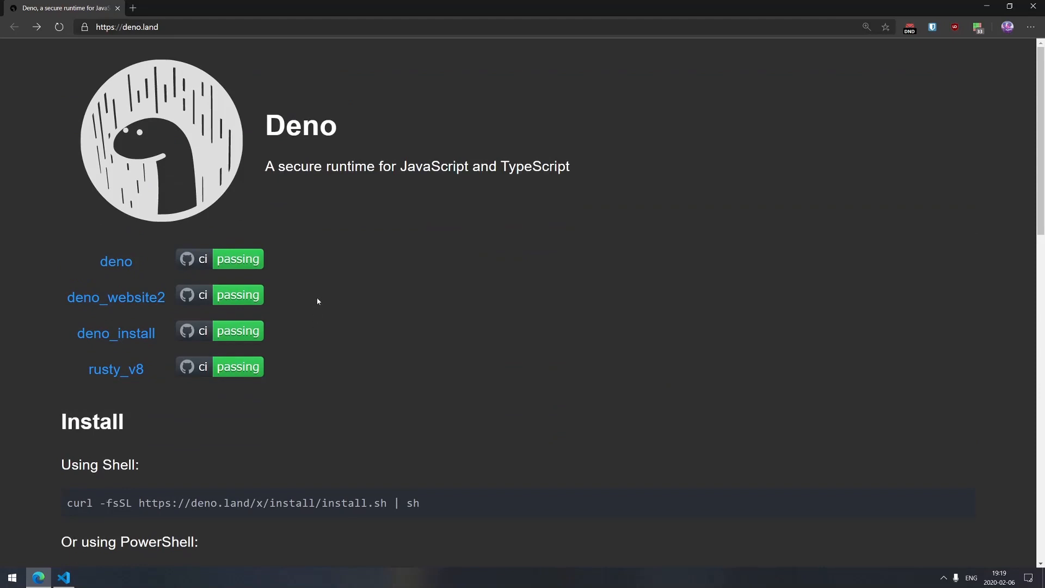
mouse_move(314, 271)
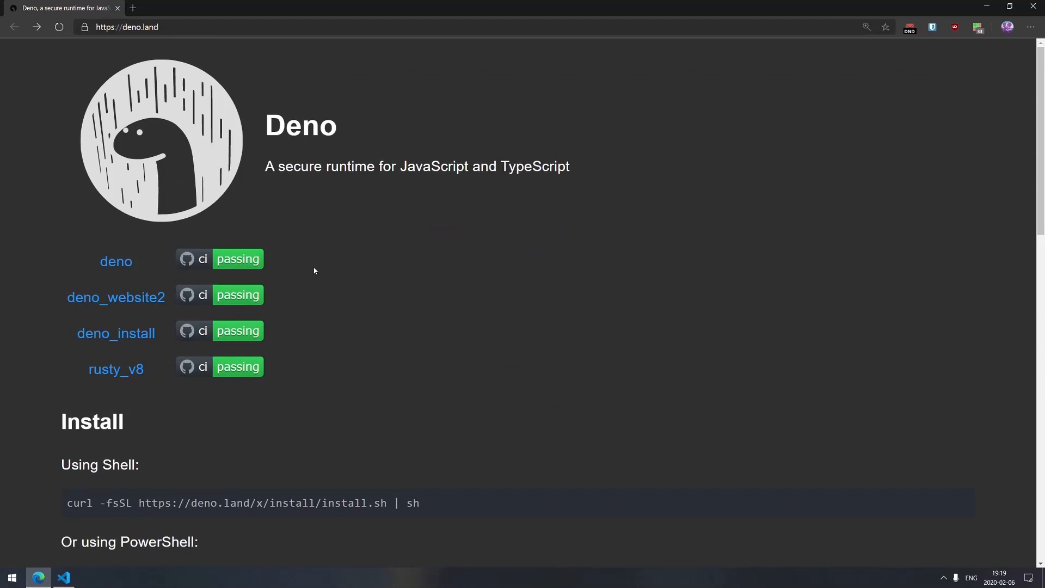
mouse_move(312, 282)
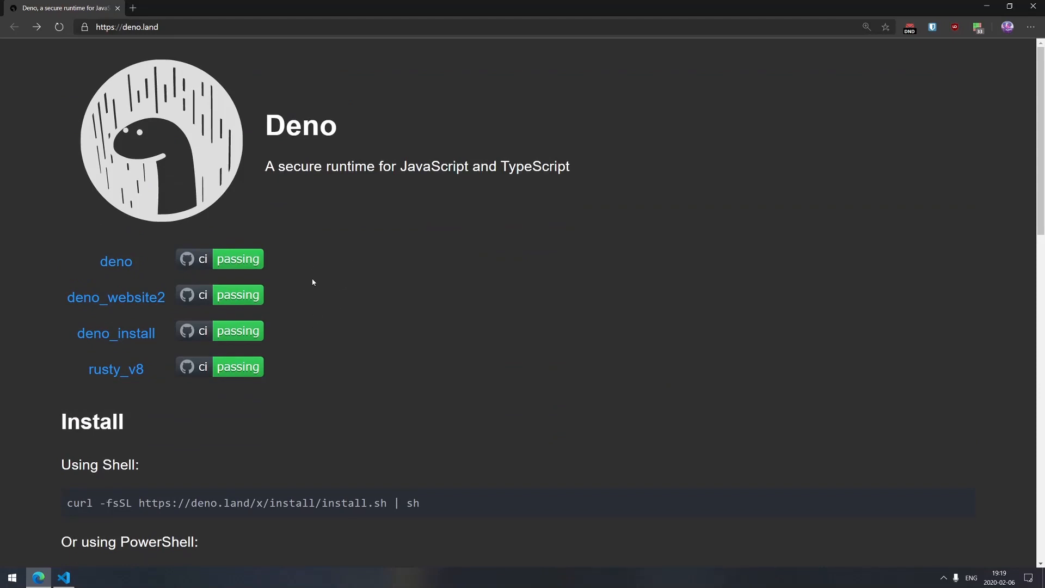
mouse_move(225, 299)
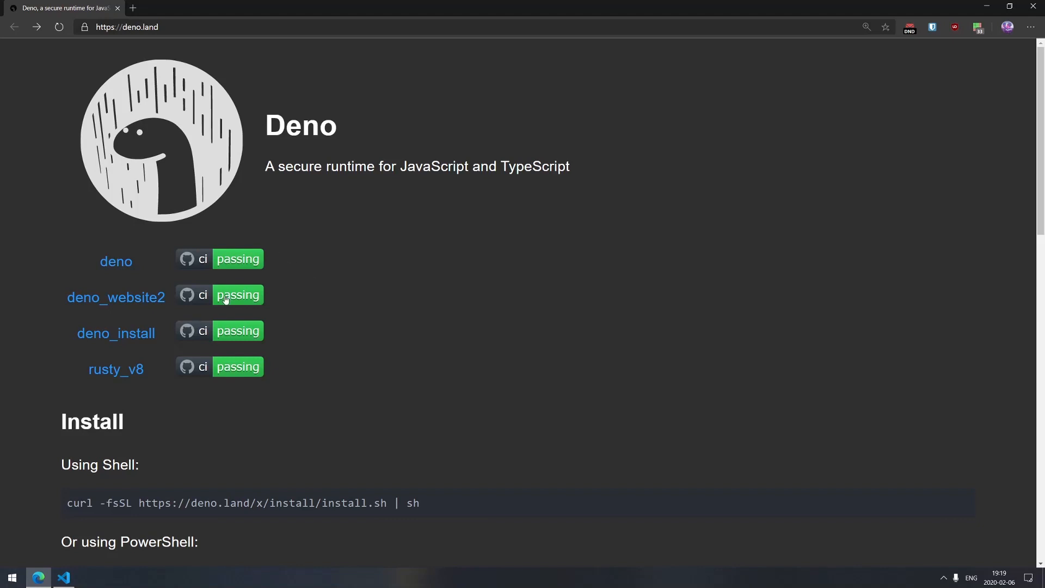